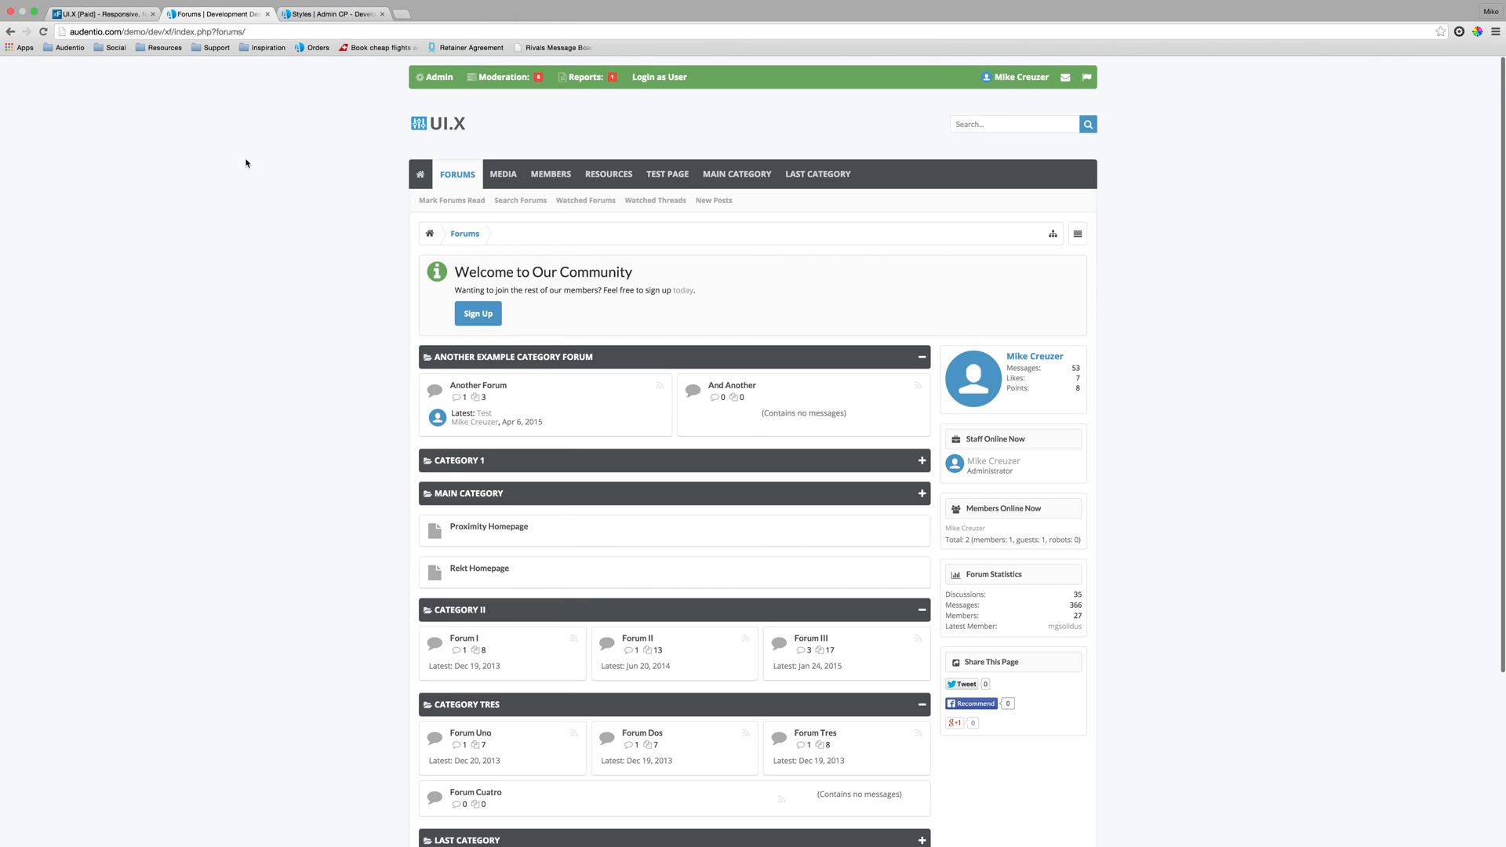
mouse_move(400, 401)
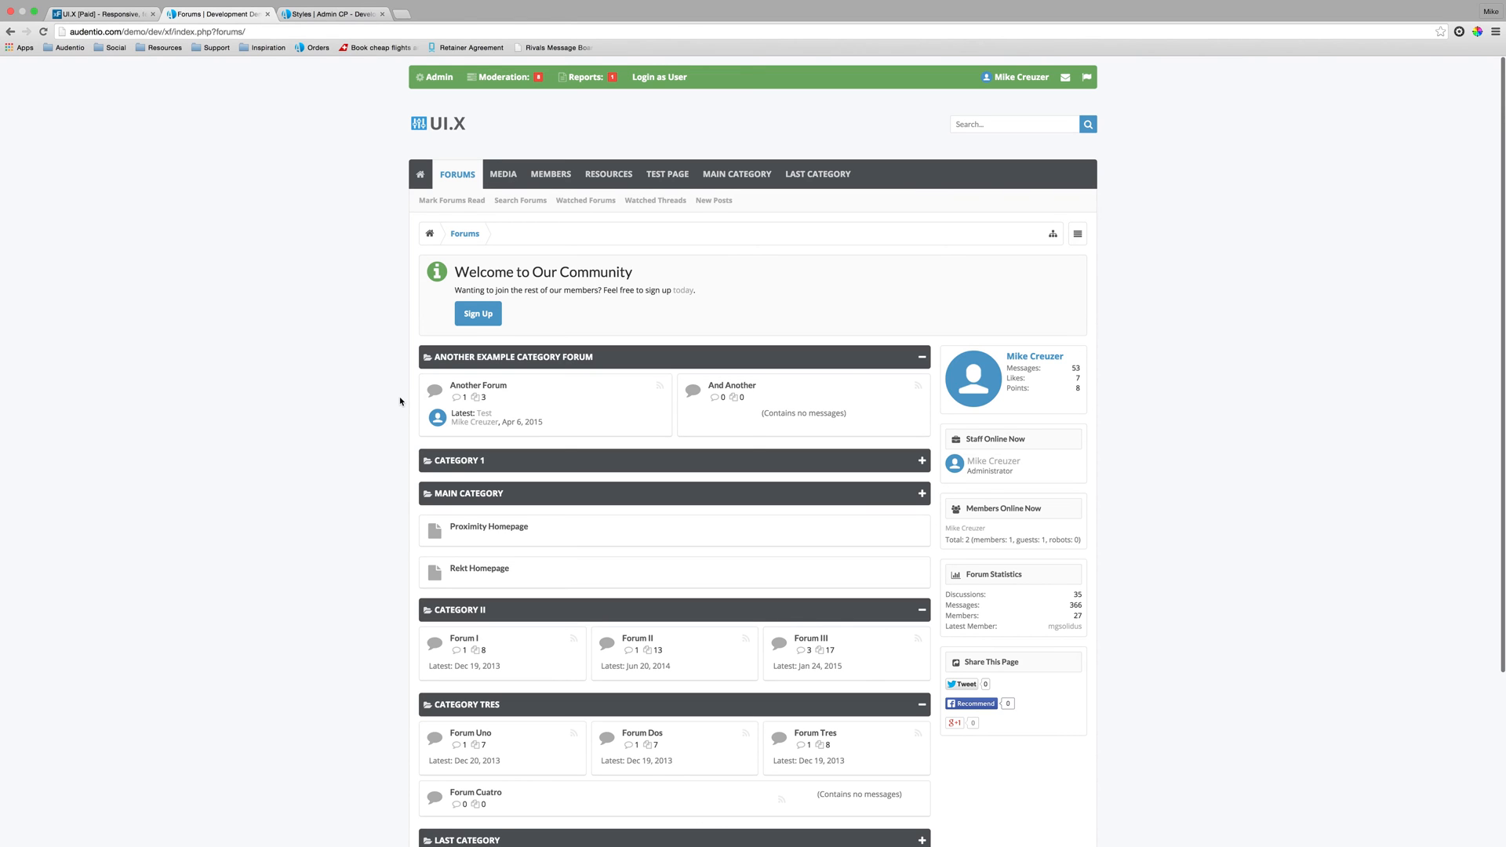
mouse_move(474, 577)
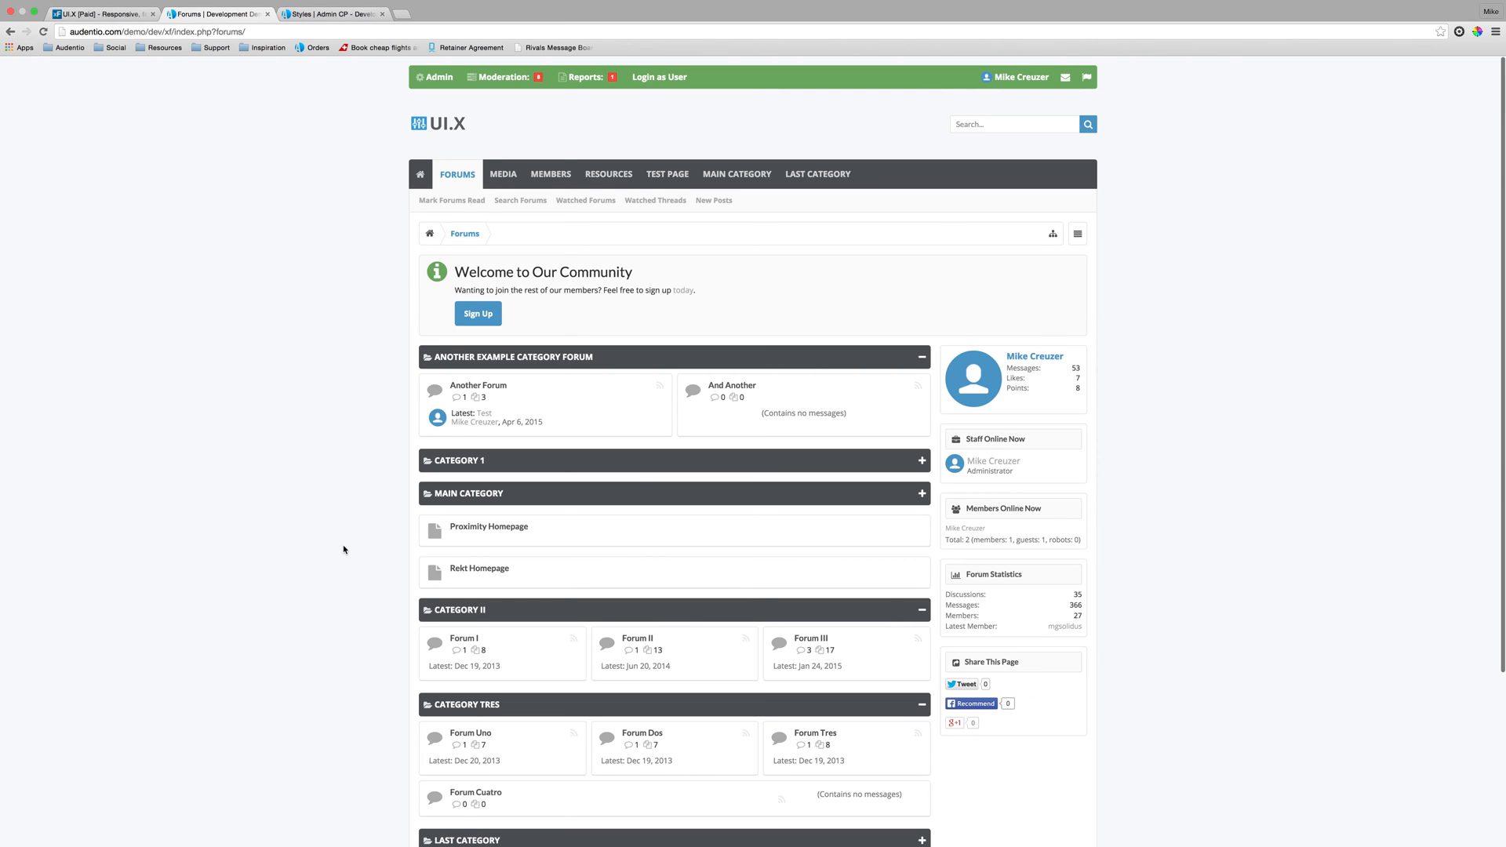
mouse_move(447, 381)
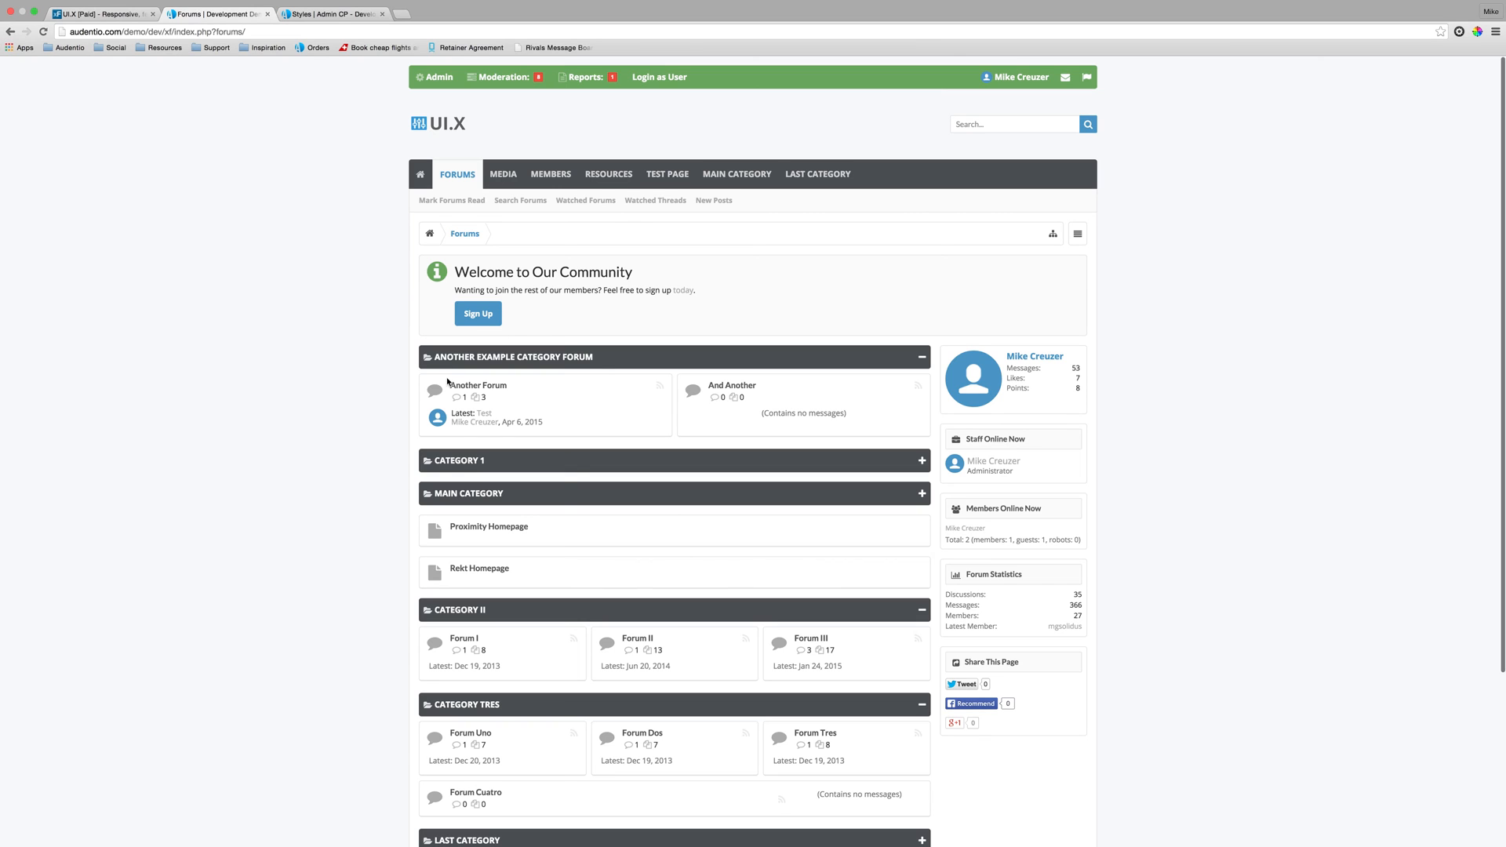
mouse_move(311, 338)
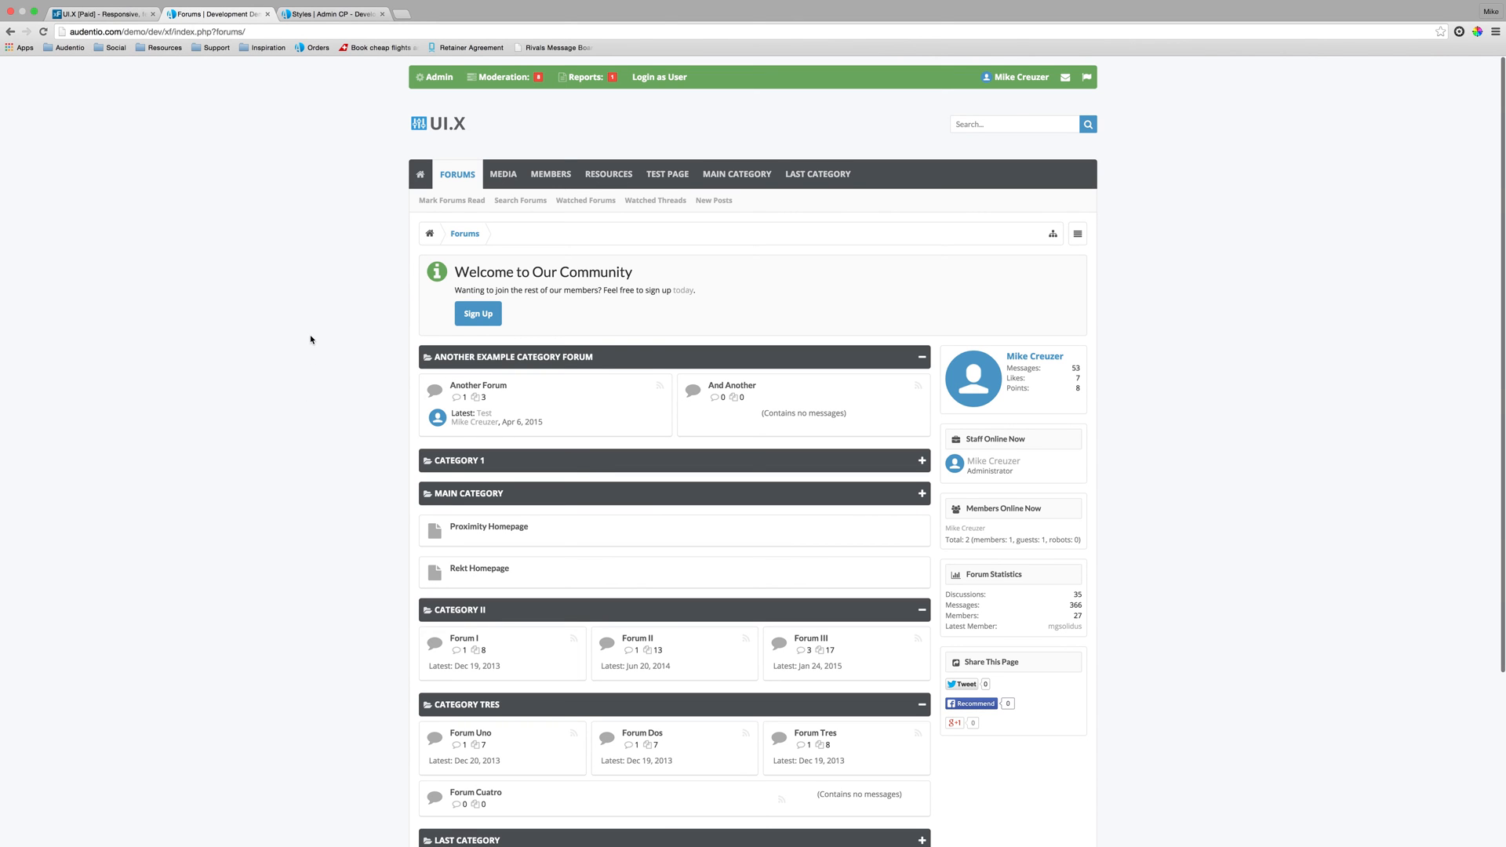
Step: Go to the admin panel's style list and bring up Iconator Test's Forum Nodes properties
click(342, 14)
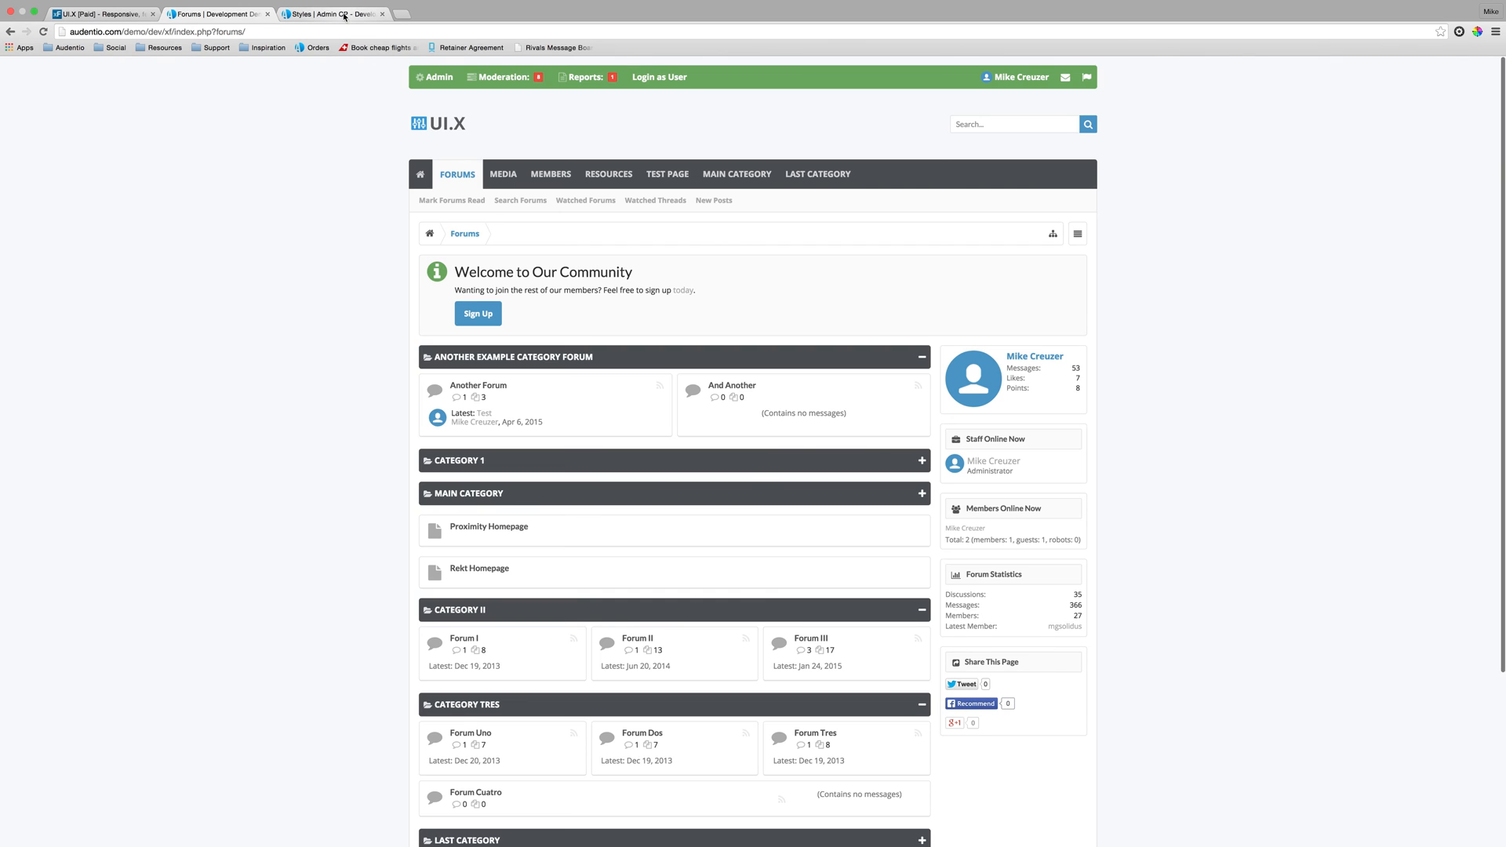
click(320, 14)
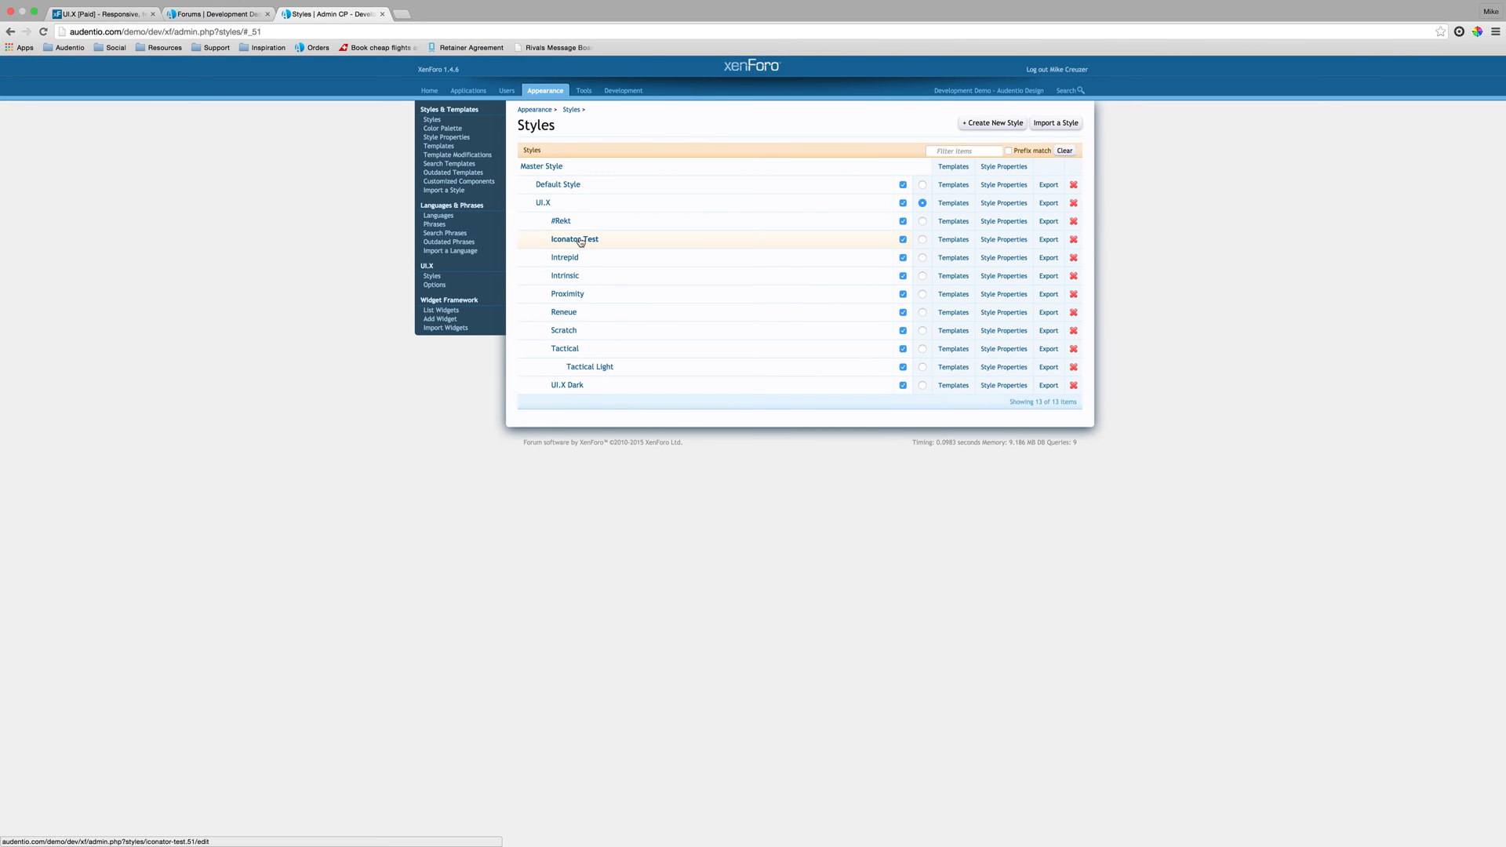
mouse_move(633, 213)
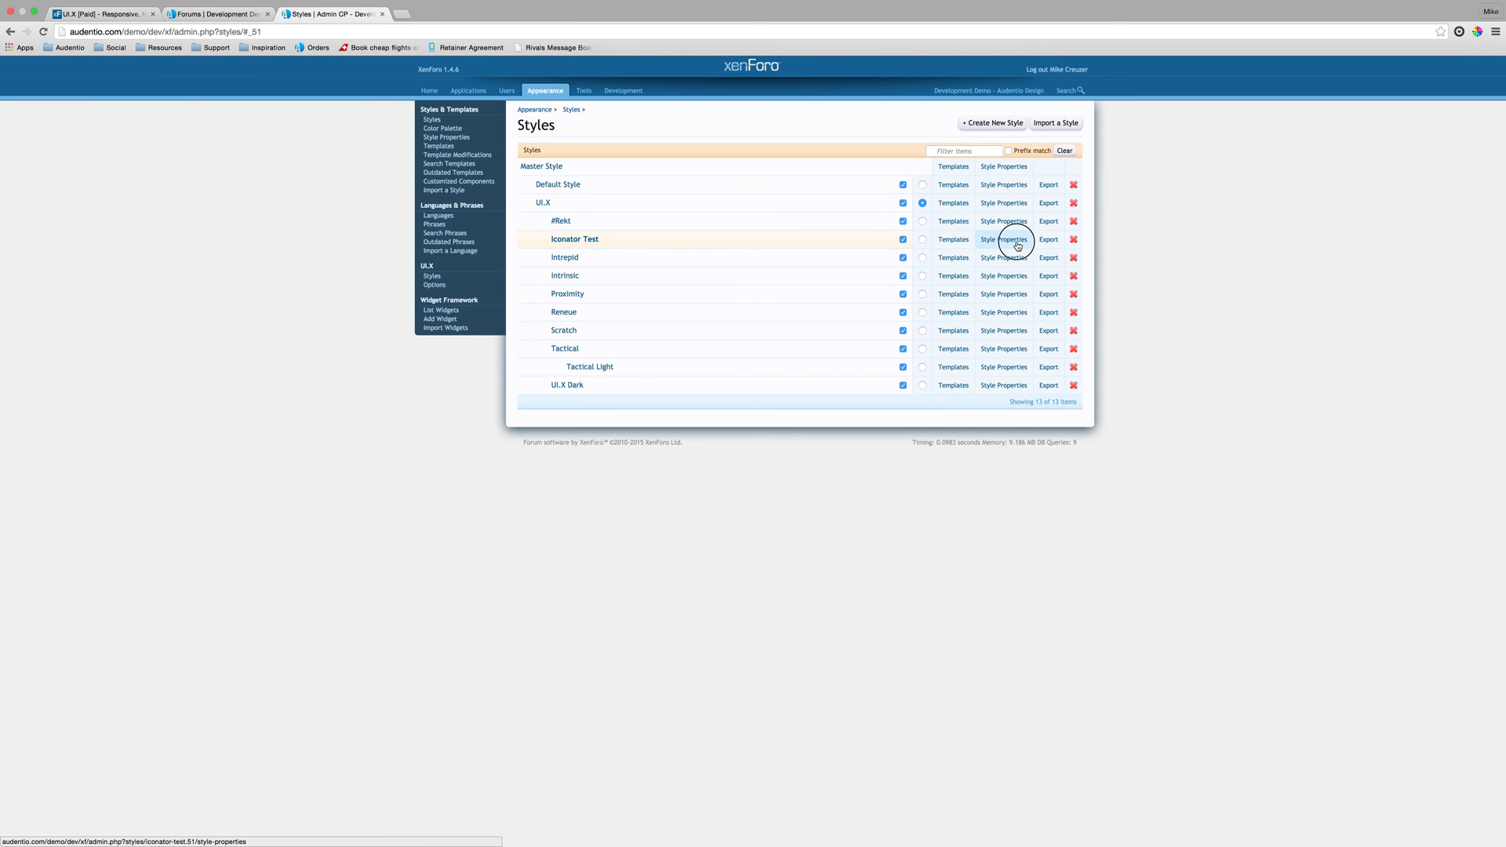
click(1004, 238)
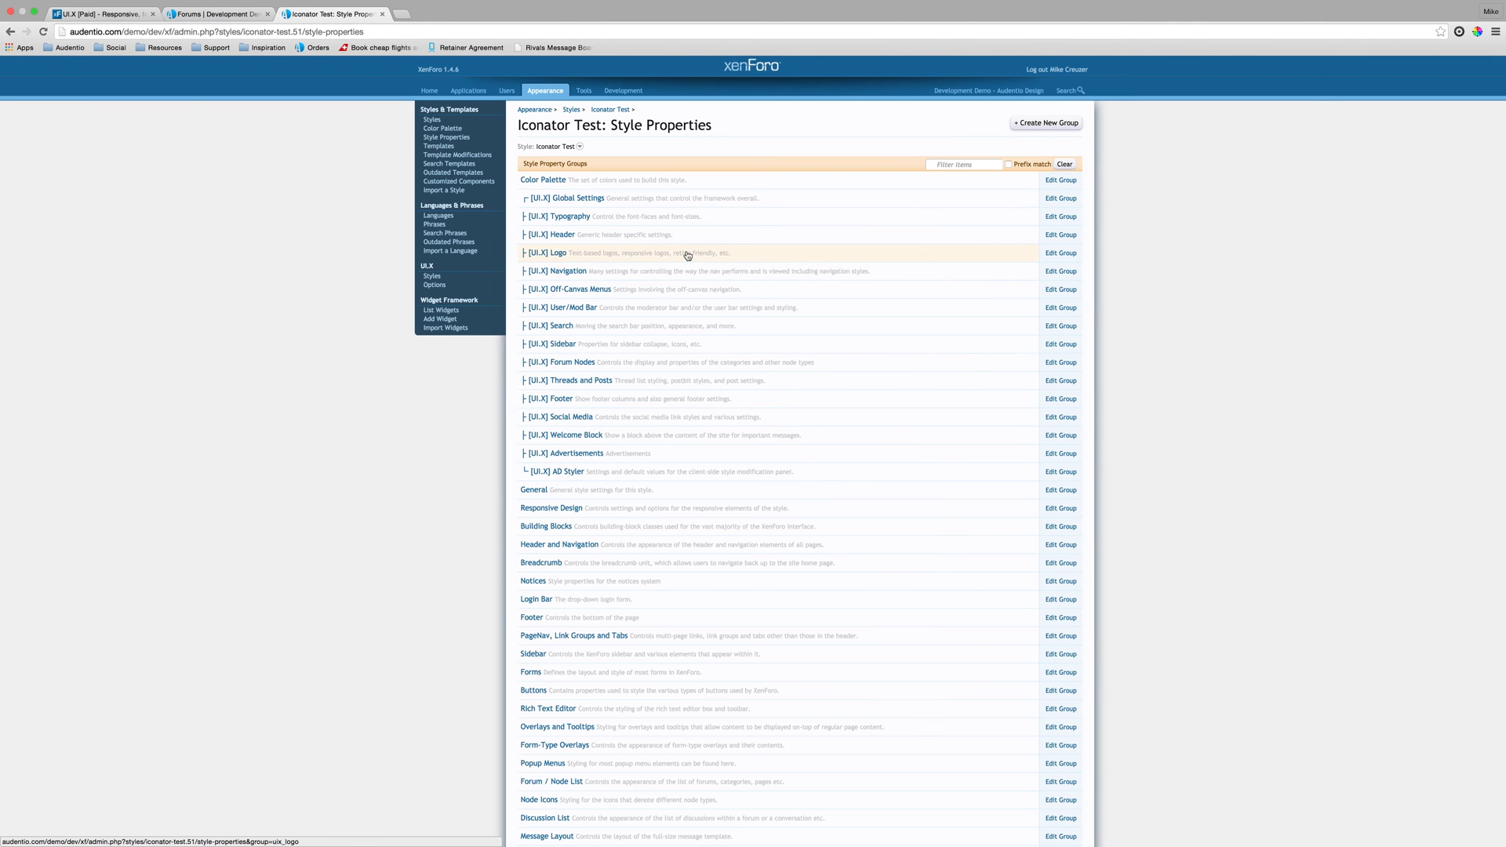
mouse_move(596, 373)
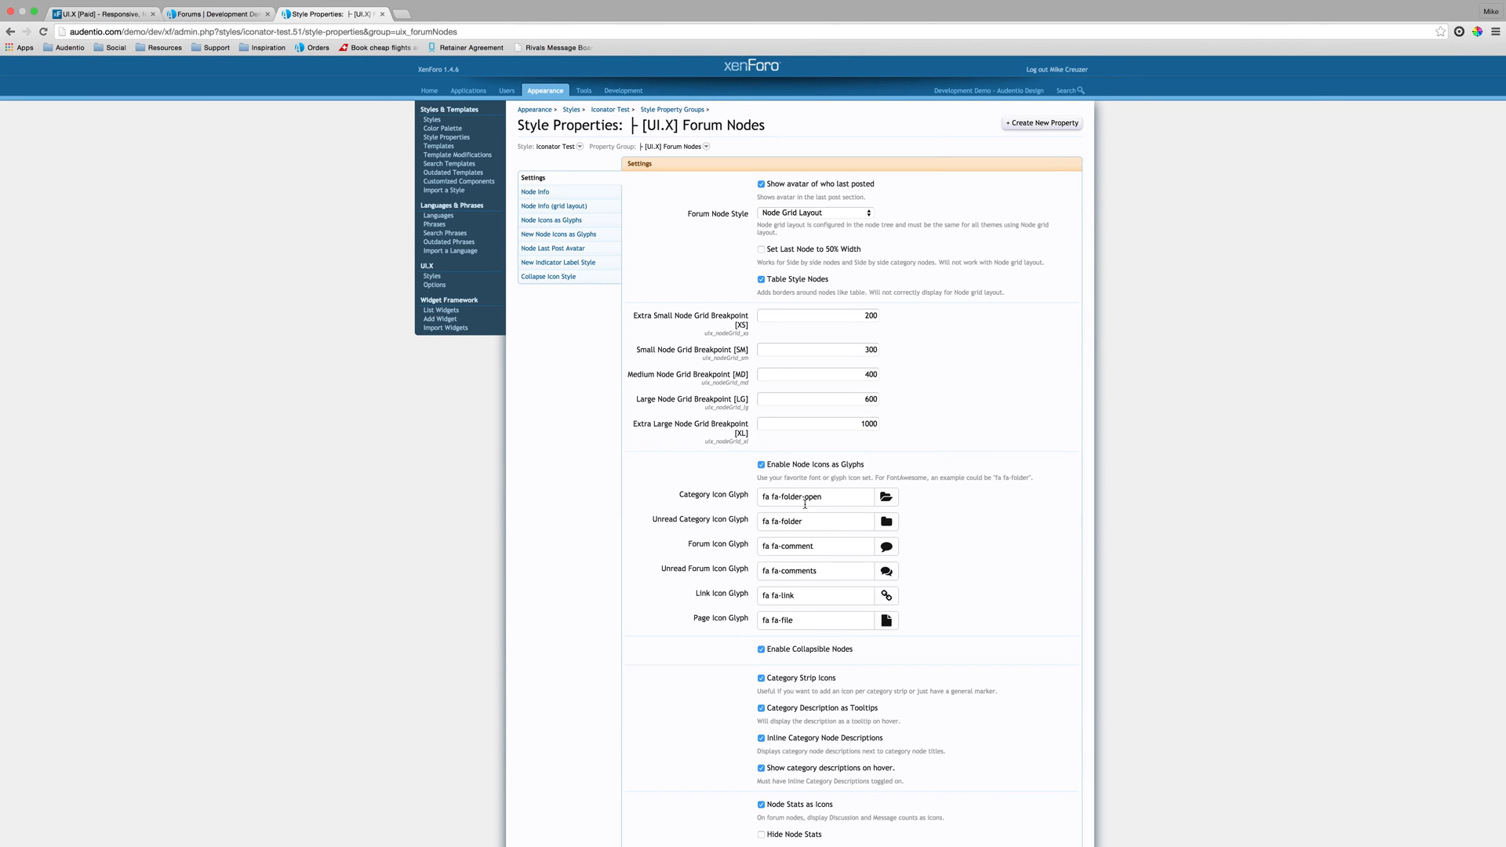
mouse_move(797, 468)
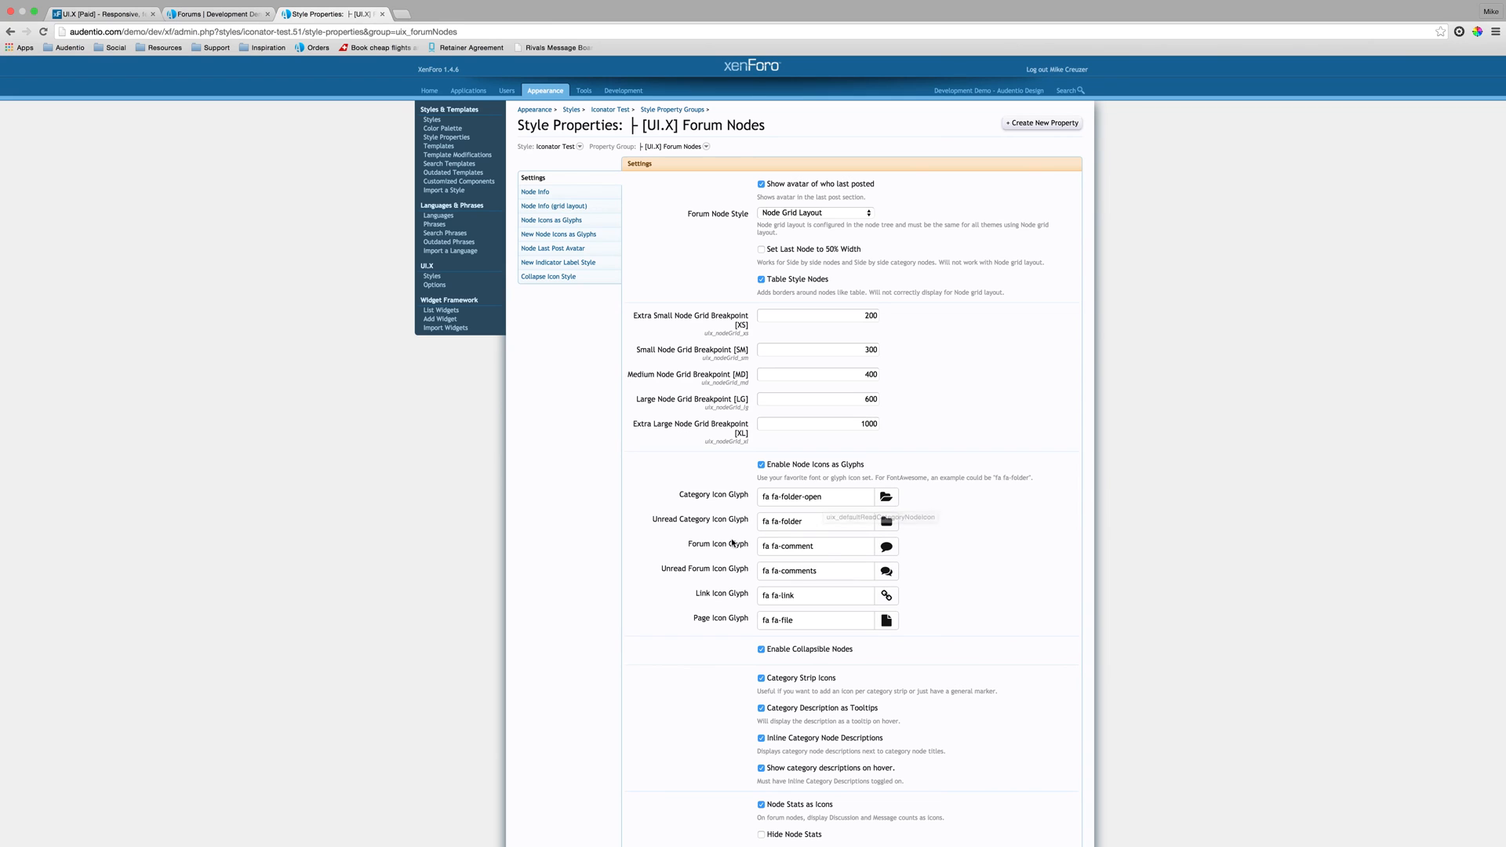
mouse_move(717, 615)
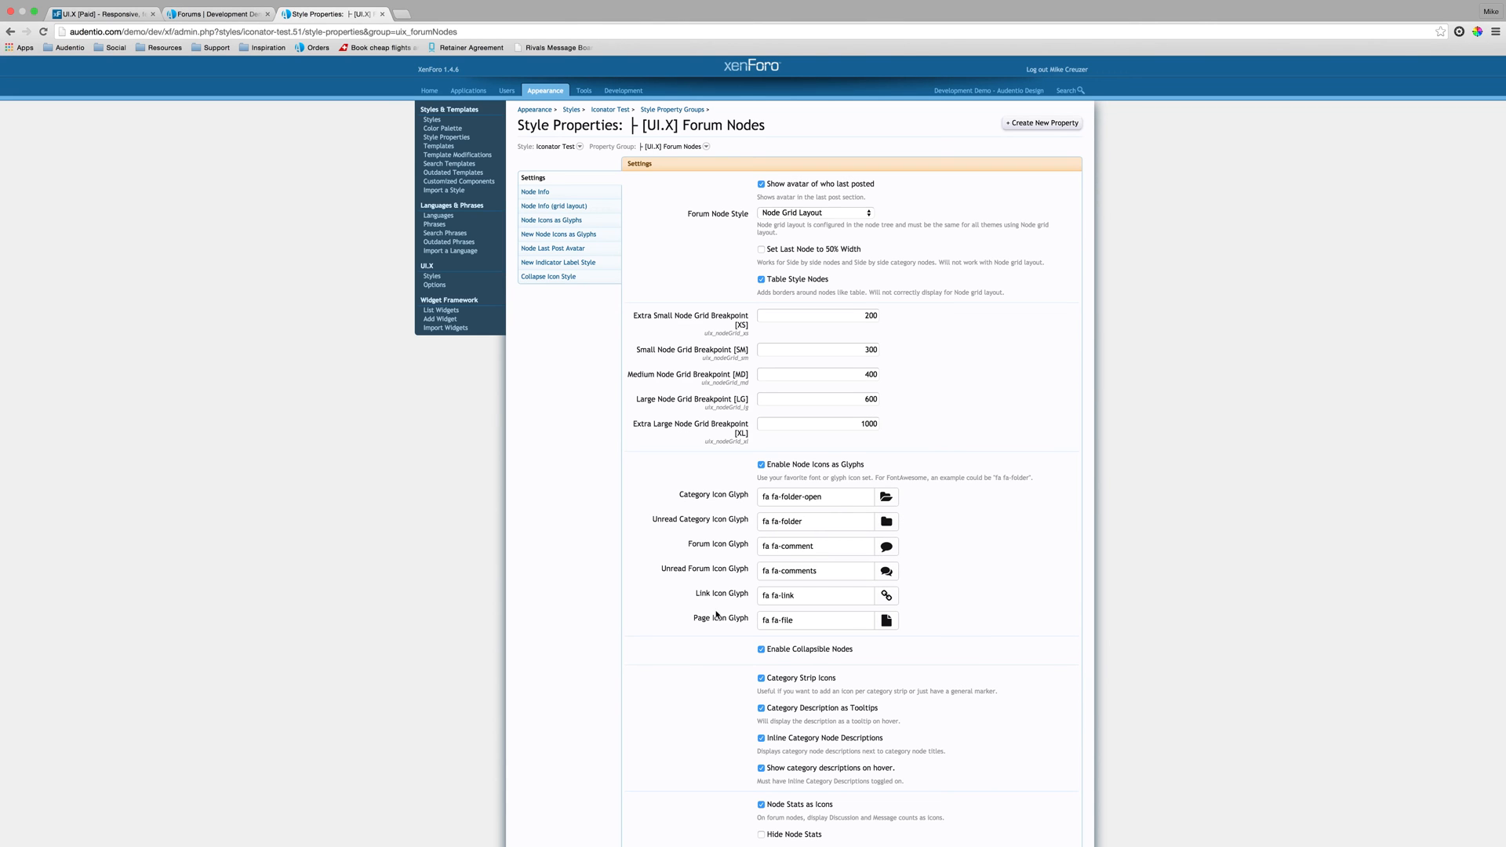
mouse_move(721, 583)
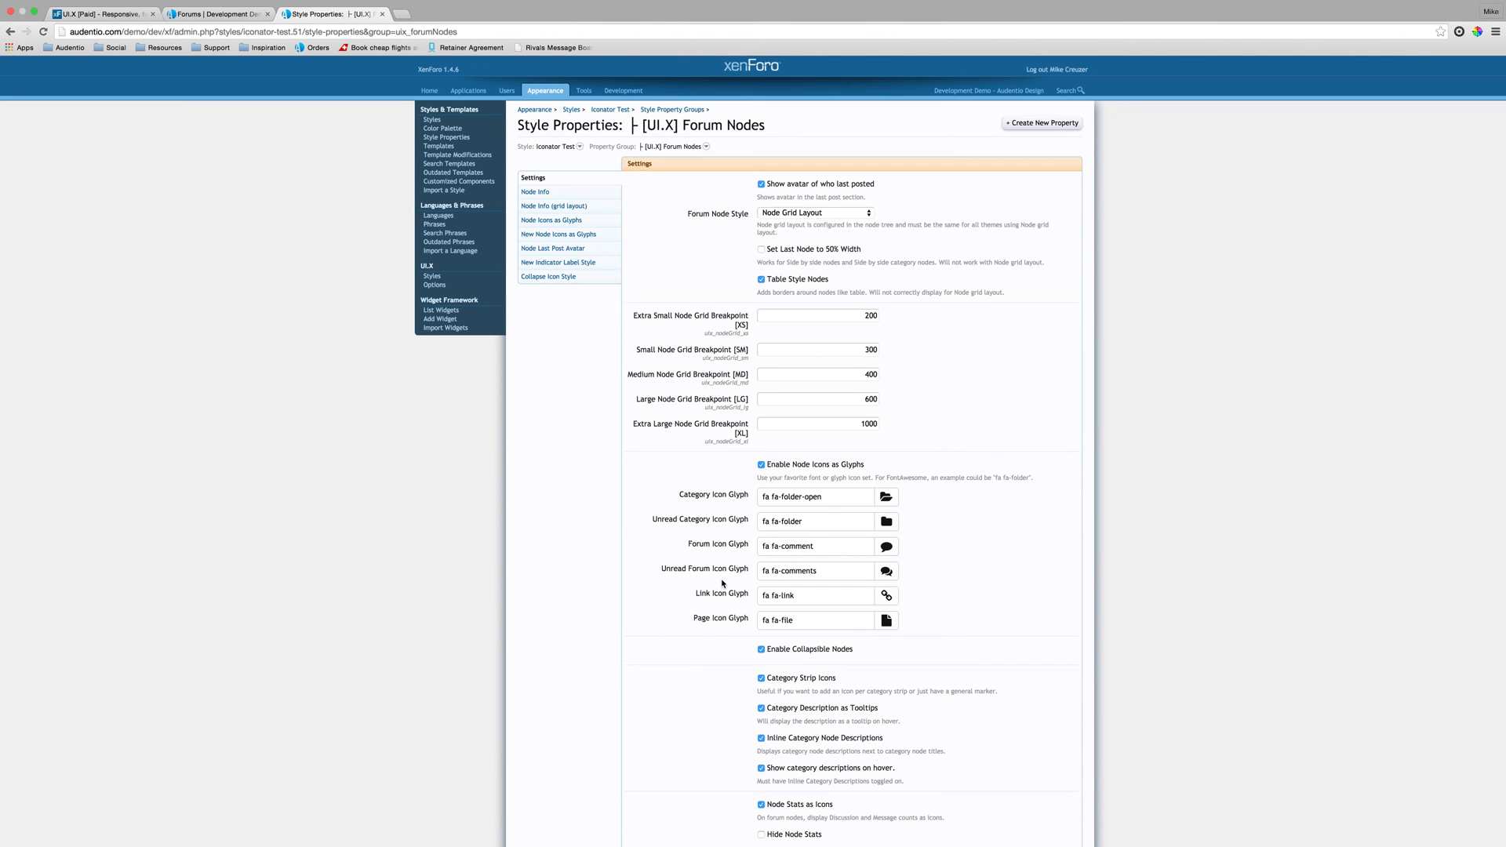
mouse_move(735, 557)
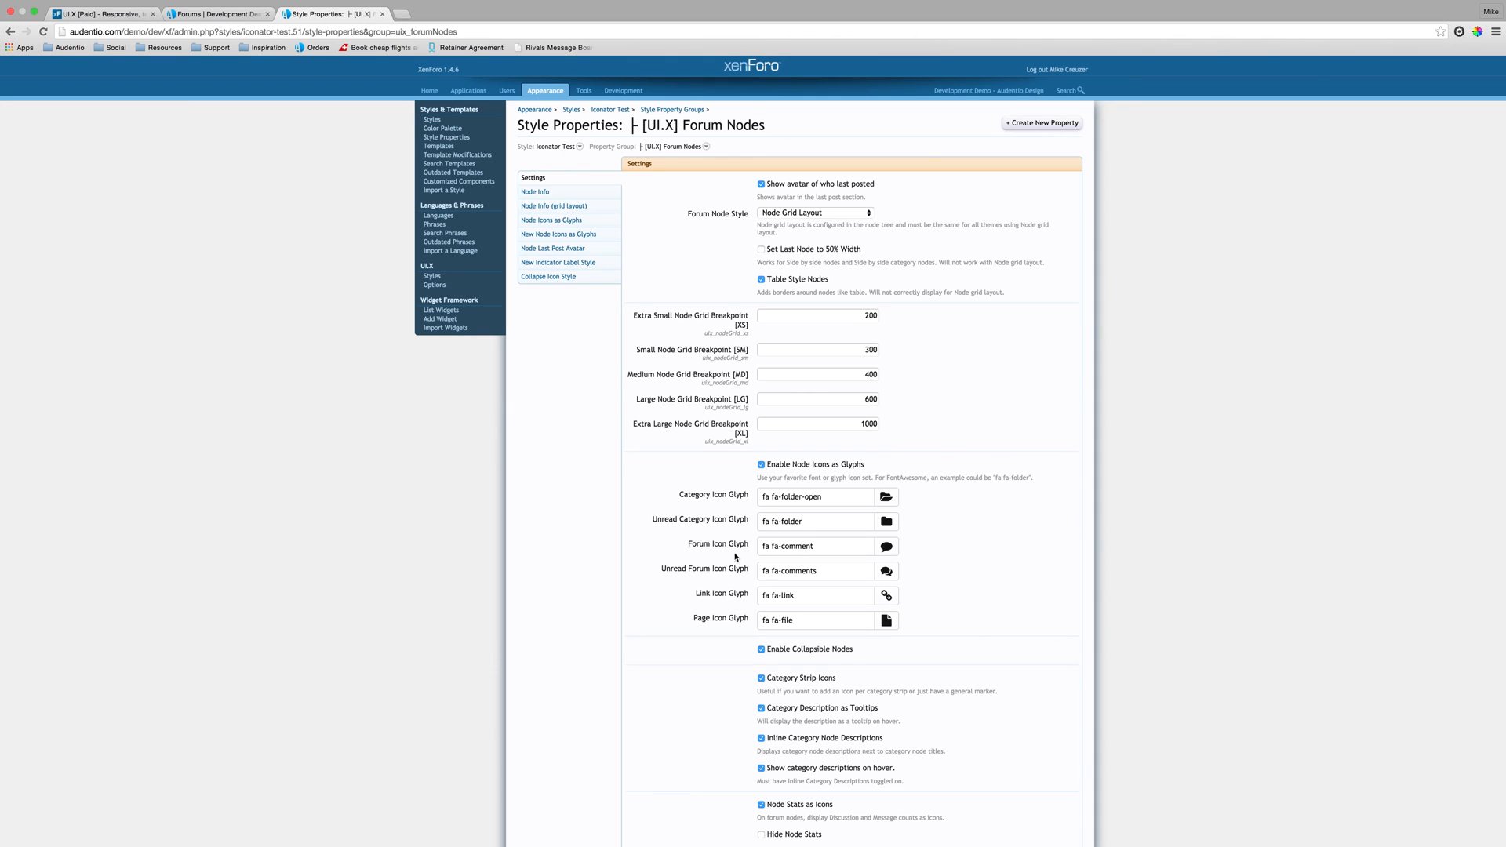
Step: Set the forum icon glyph to camera-retro and search 'excl' for the unread forum icon
click(887, 546)
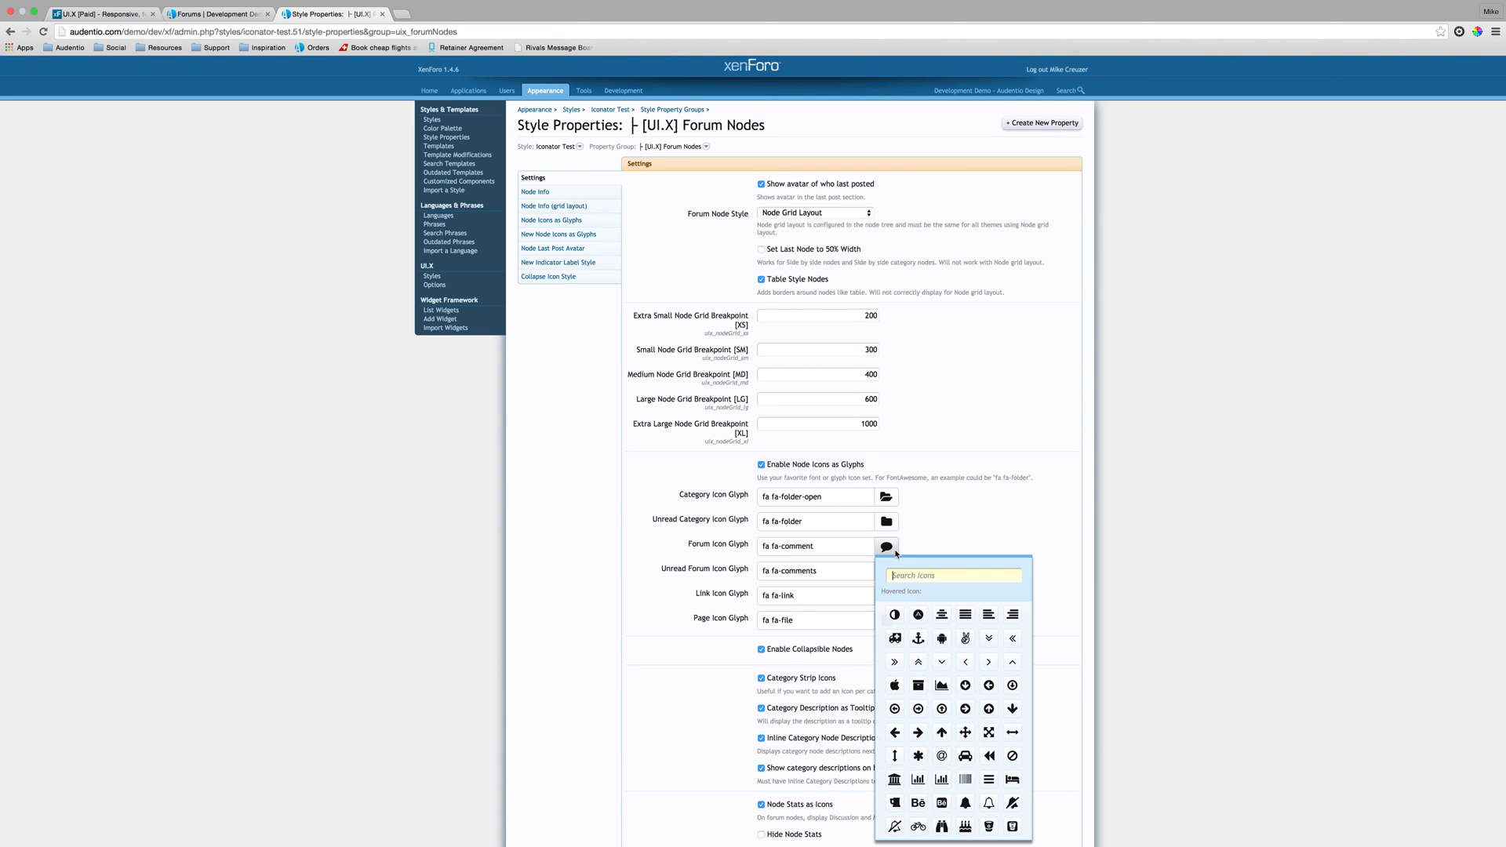
click(954, 575)
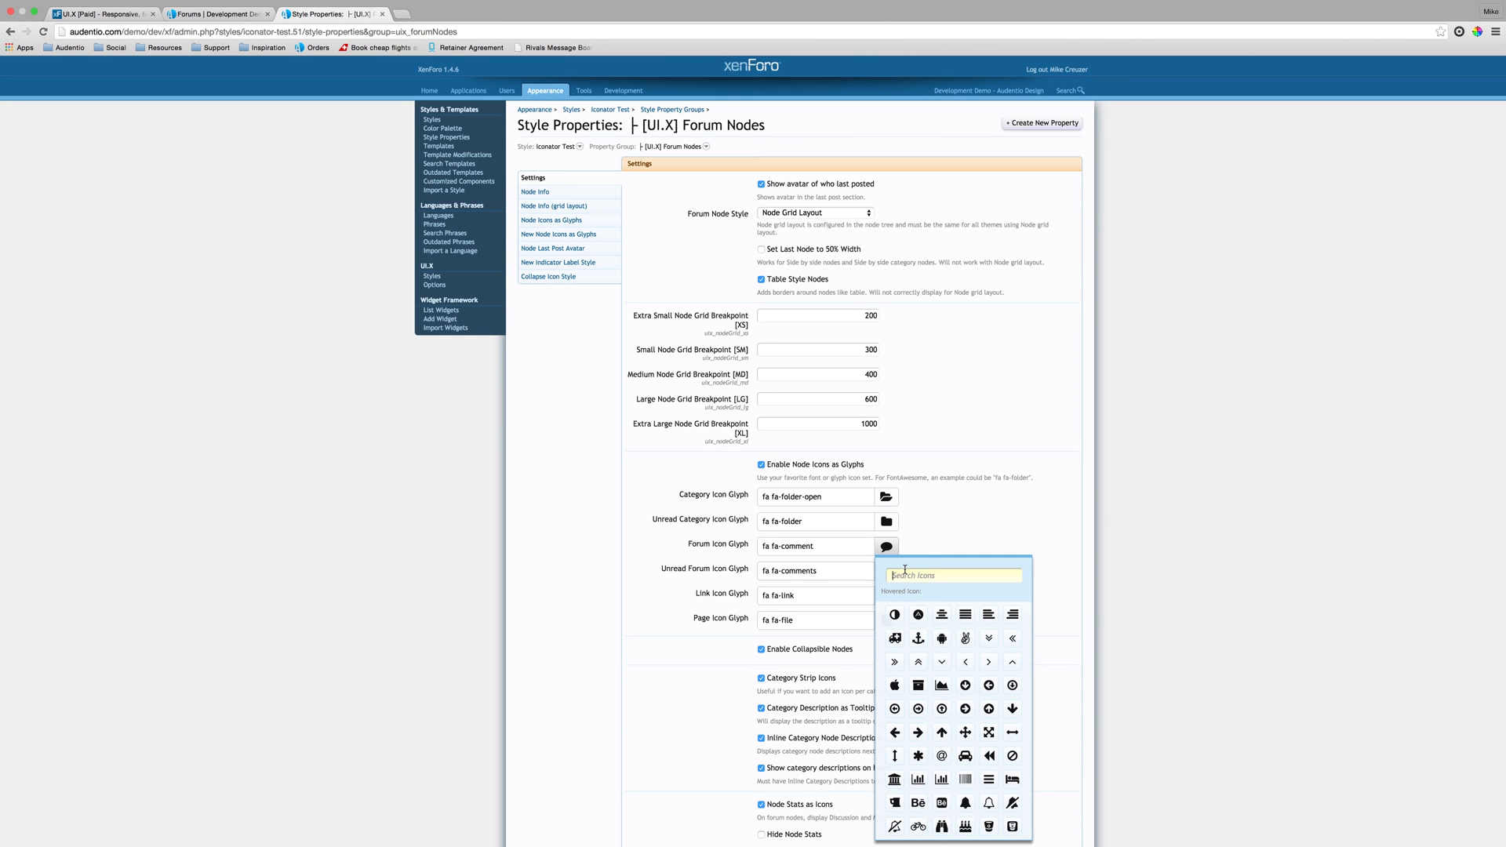
mouse_move(967, 778)
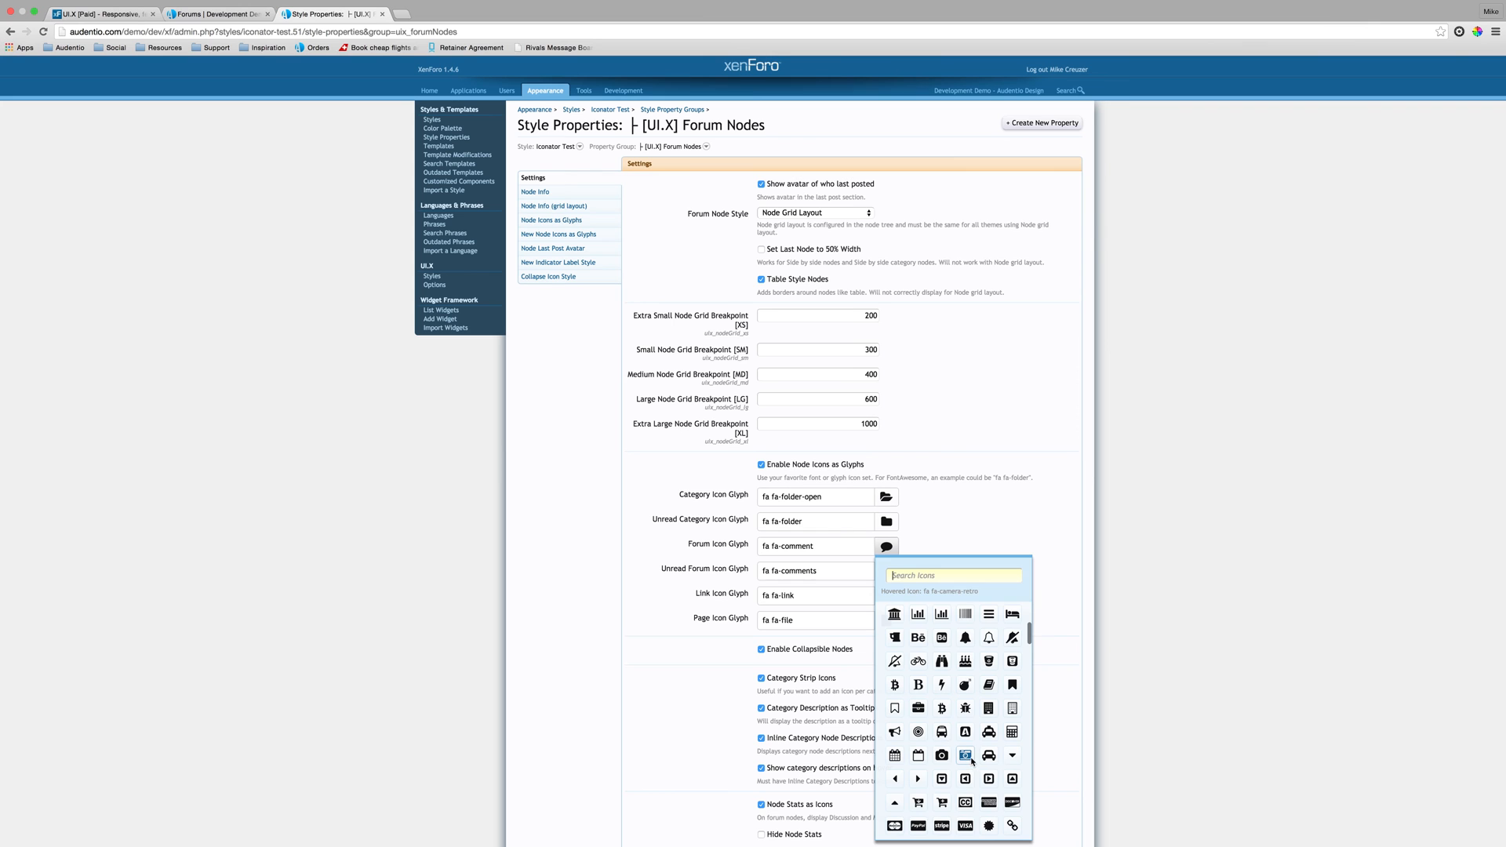
click(966, 754)
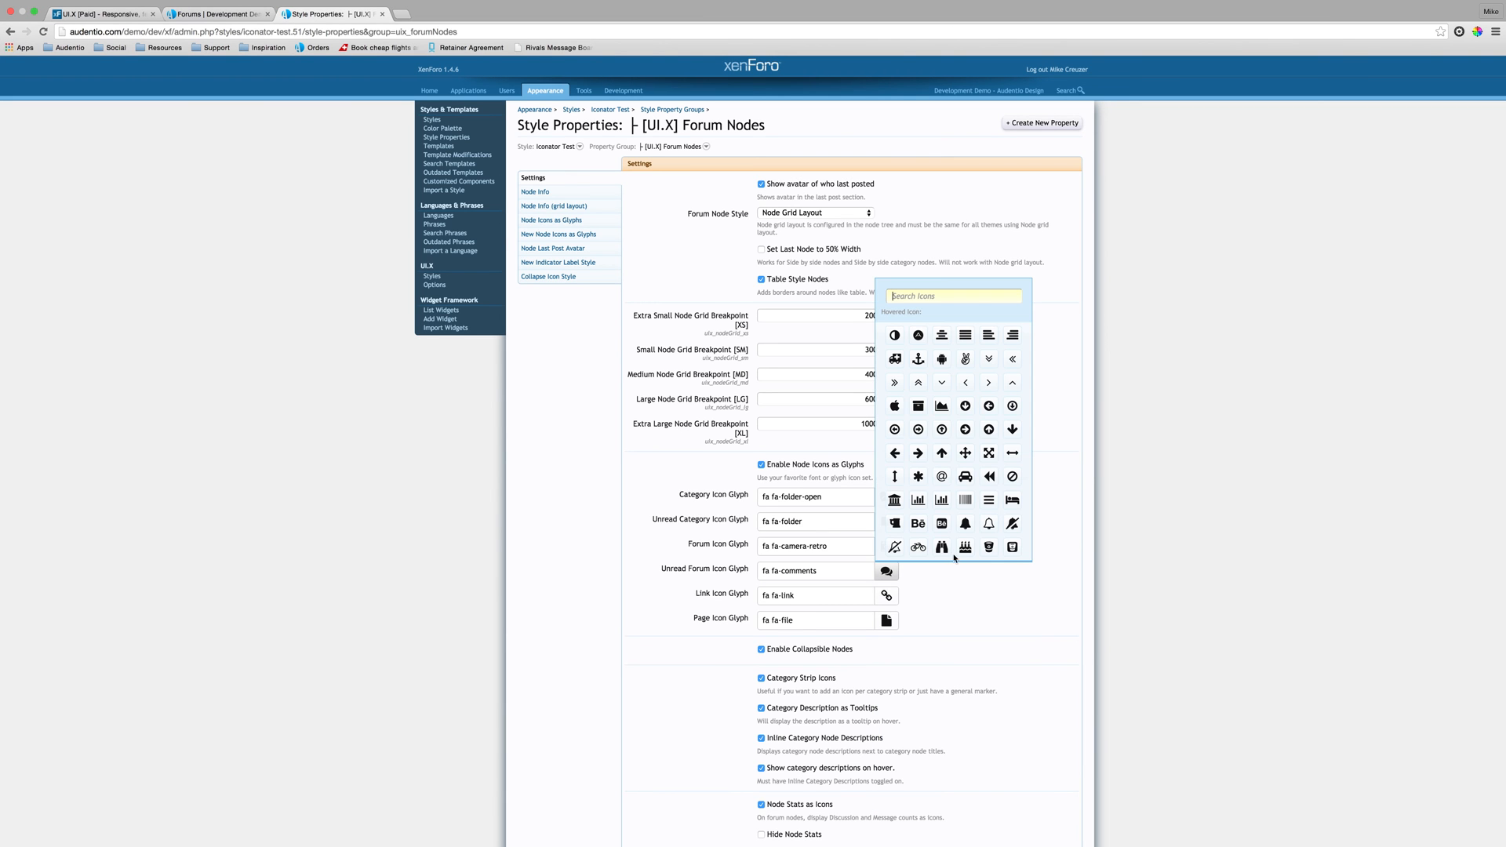
mouse_move(965, 451)
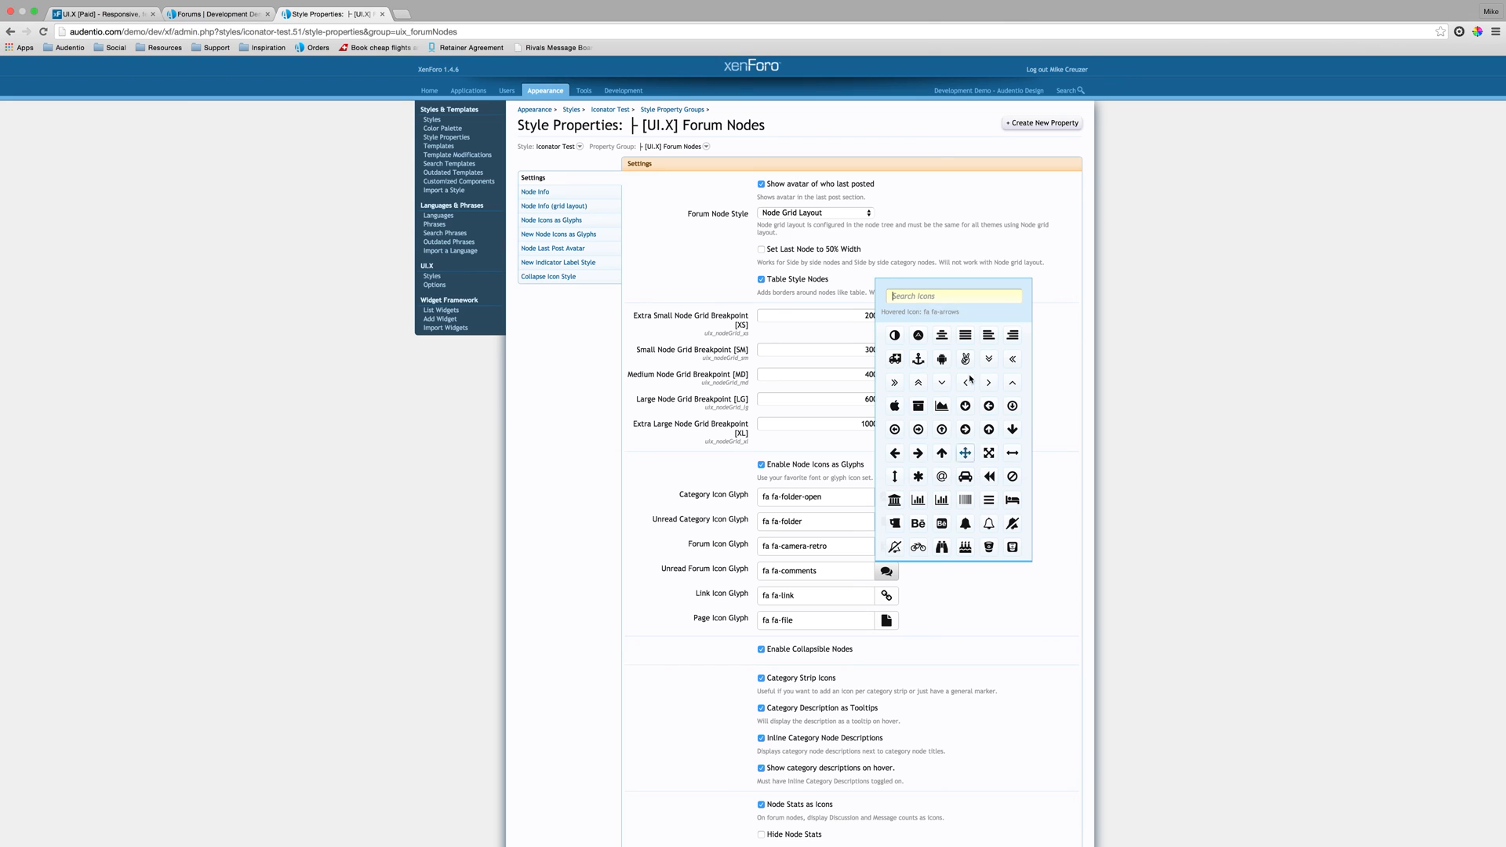
mouse_move(918, 358)
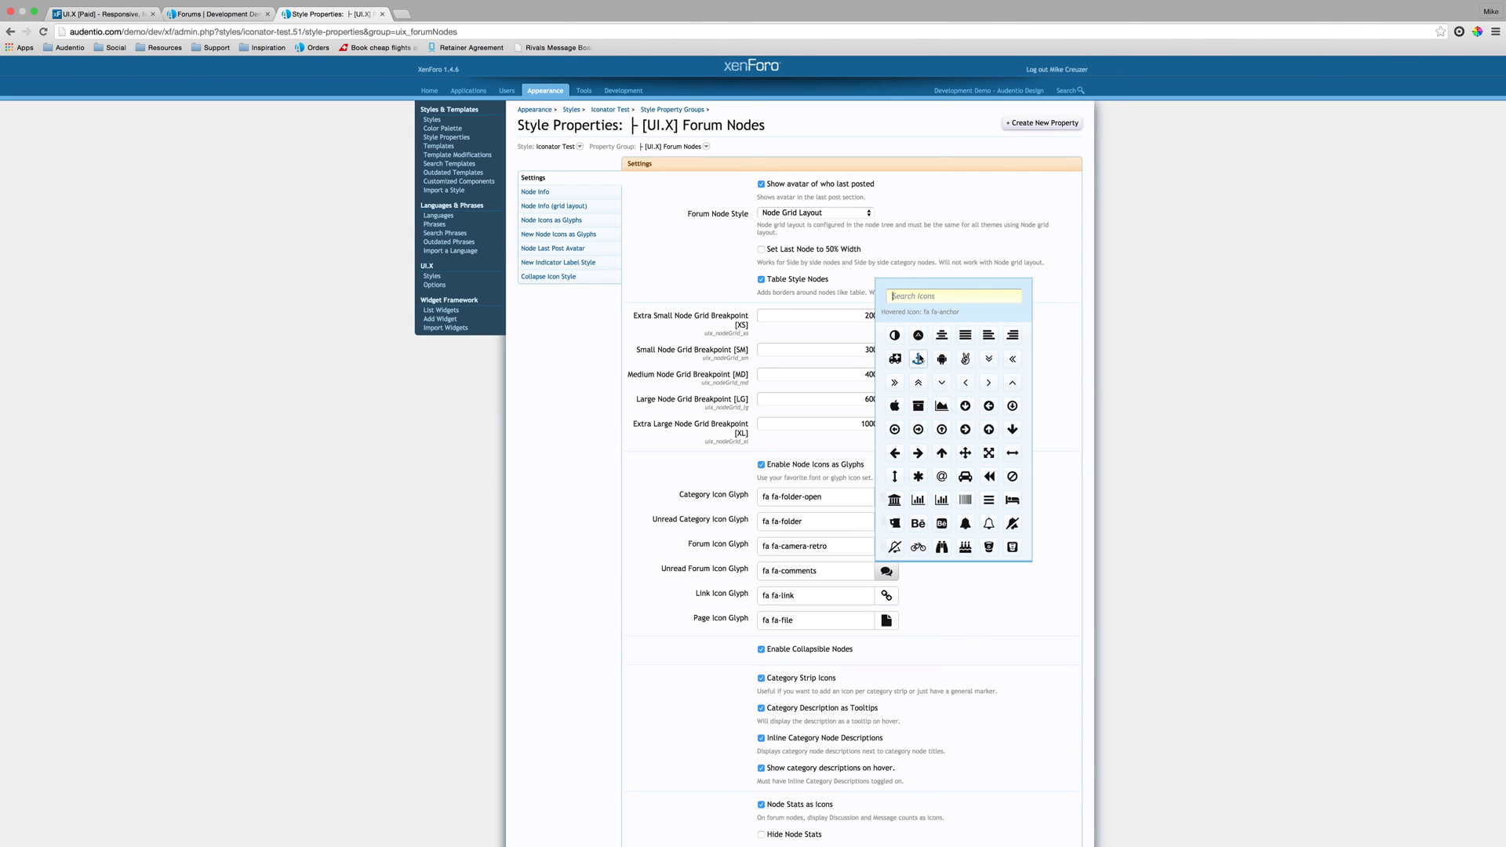
text(exclamati)
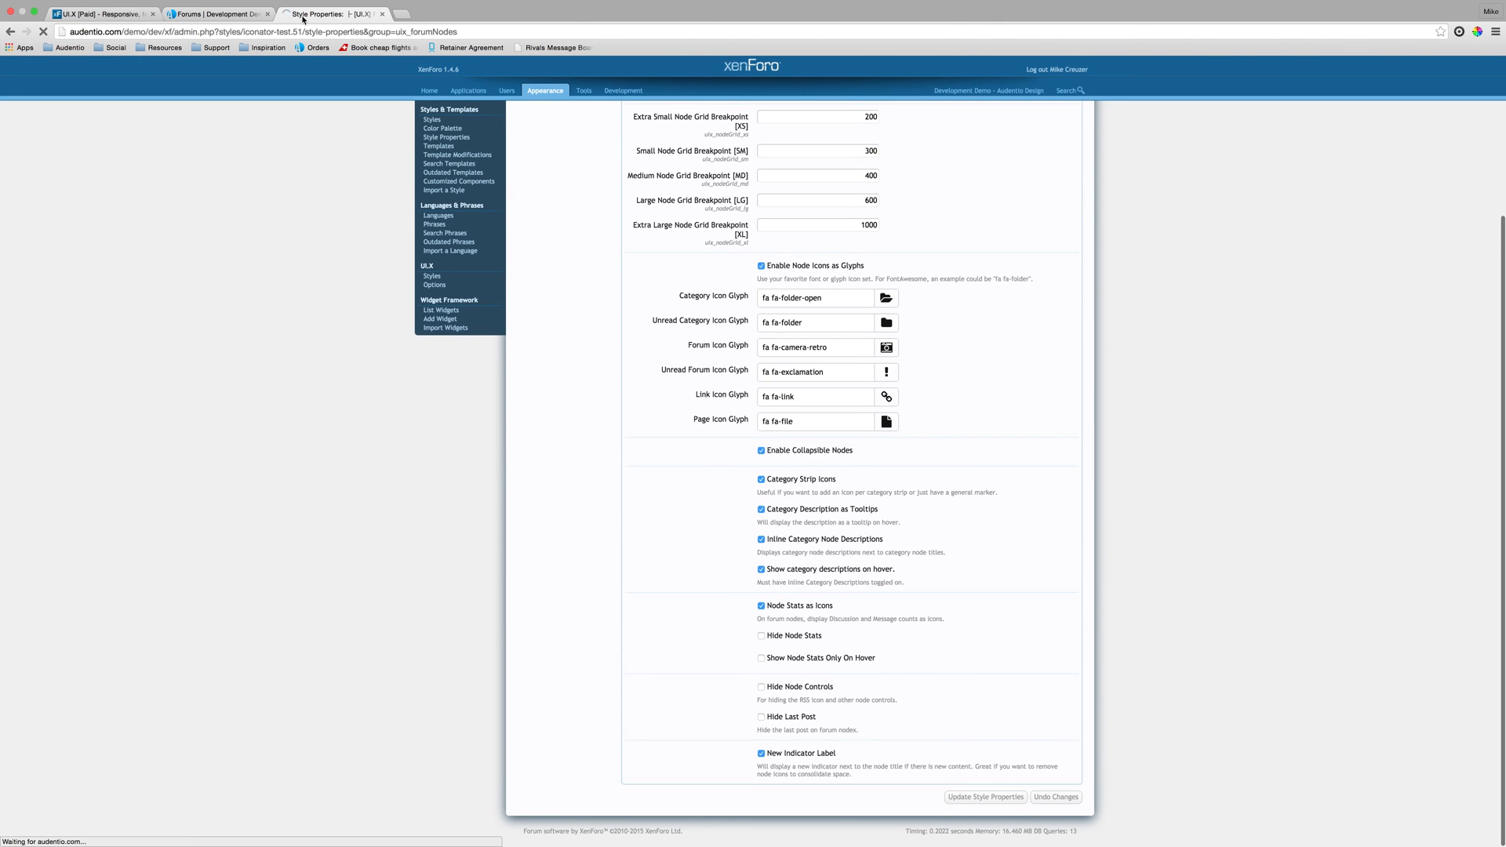
click(194, 13)
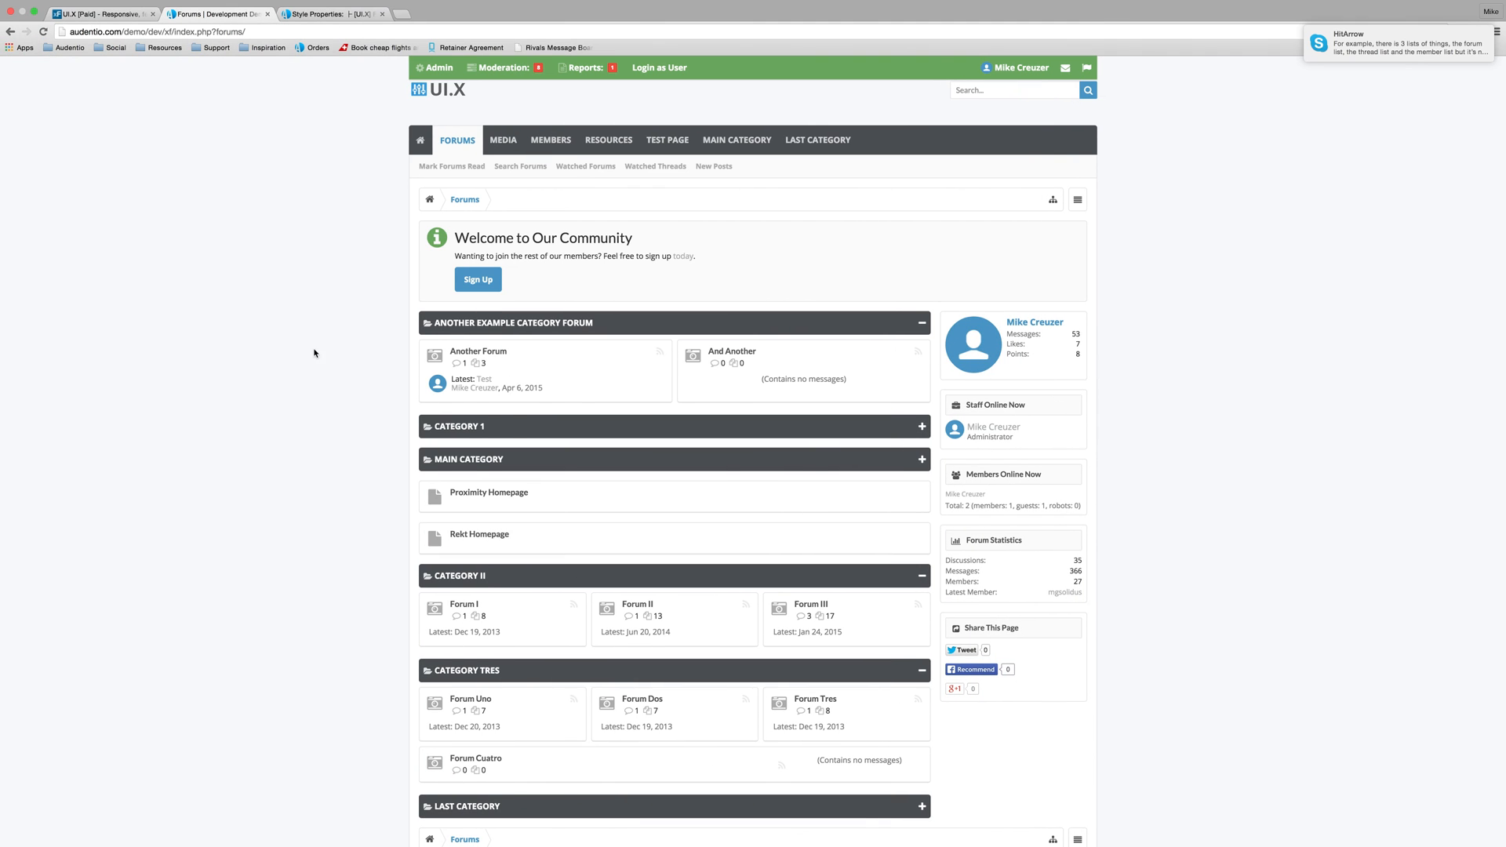
mouse_move(419, 356)
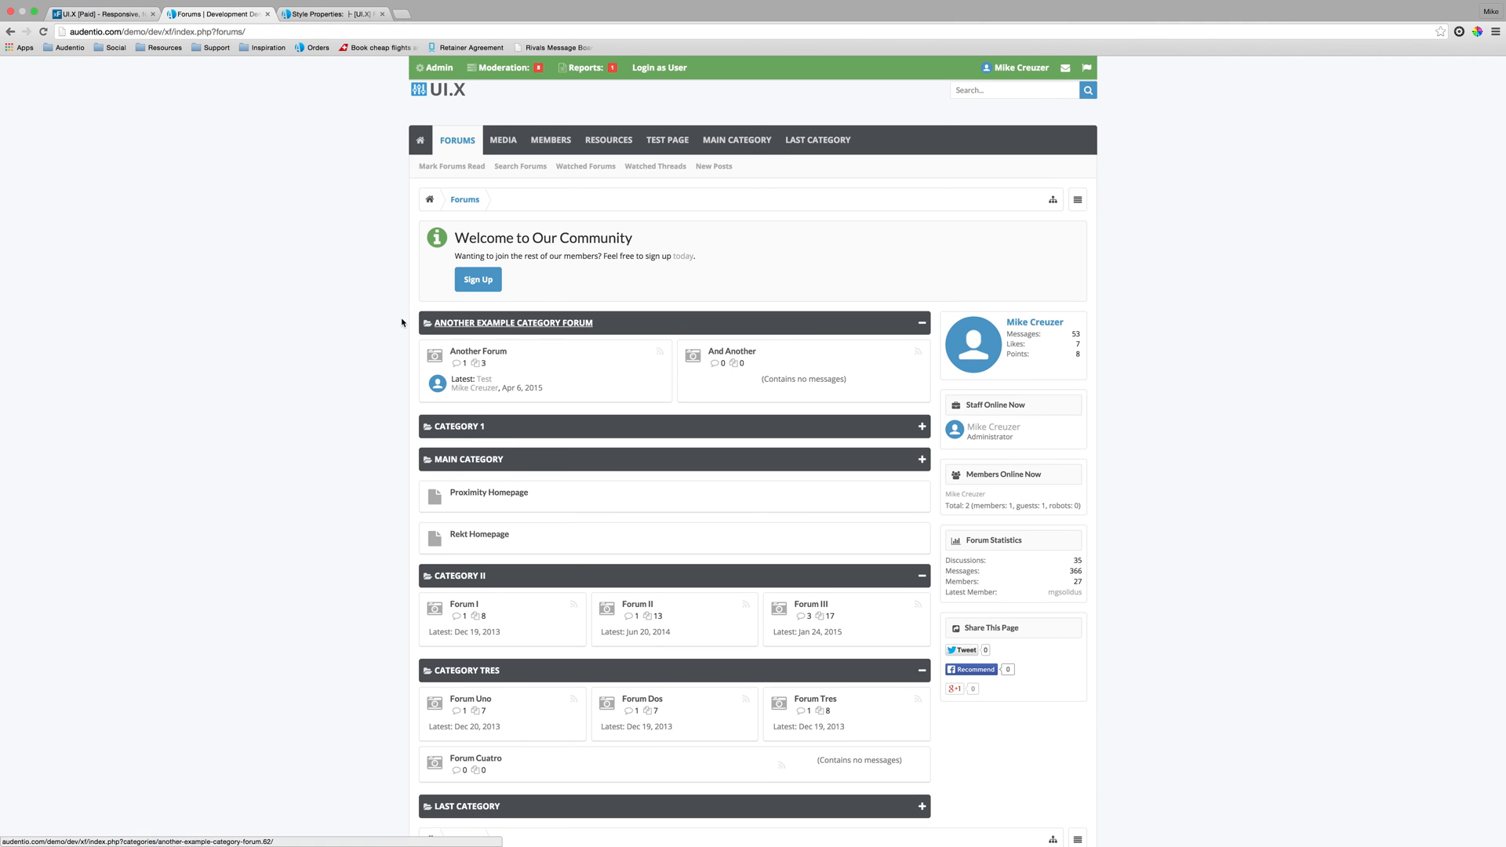
click(331, 14)
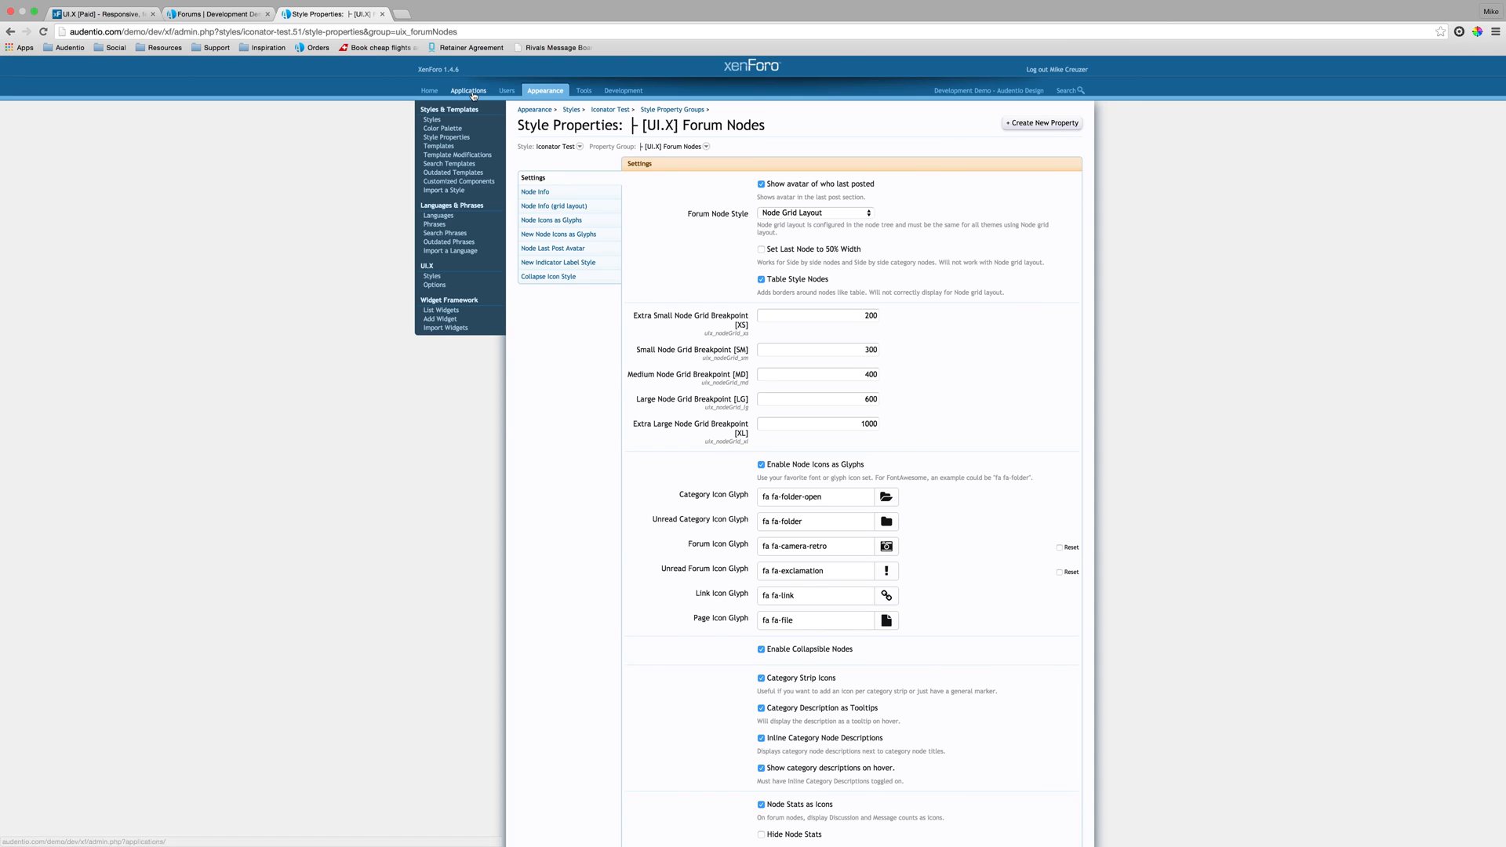
Step: Go to the node tree and bring up Forum Uno's node options
click(469, 91)
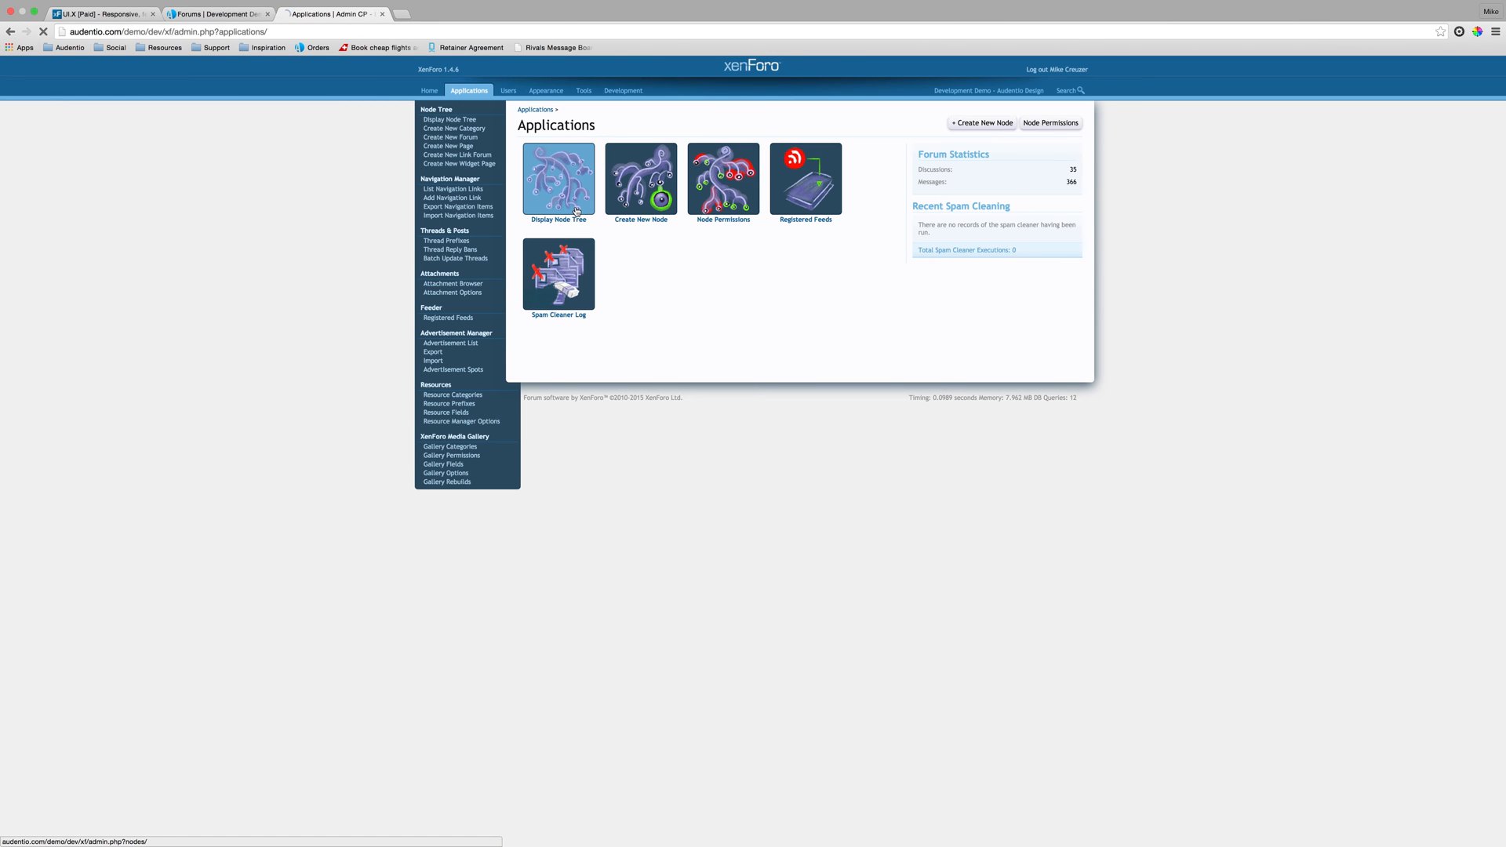
click(558, 179)
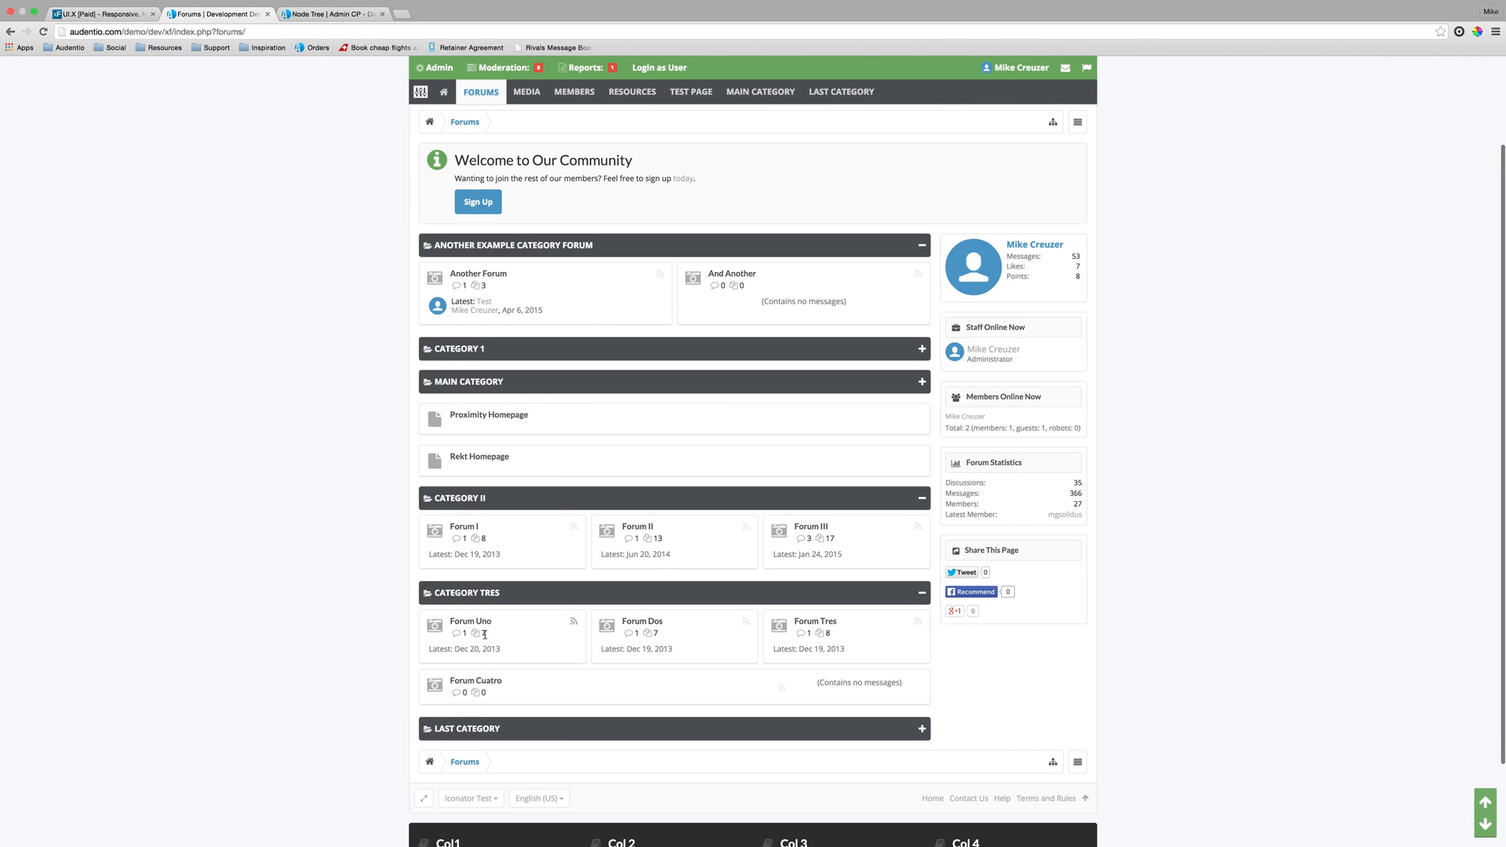
click(331, 14)
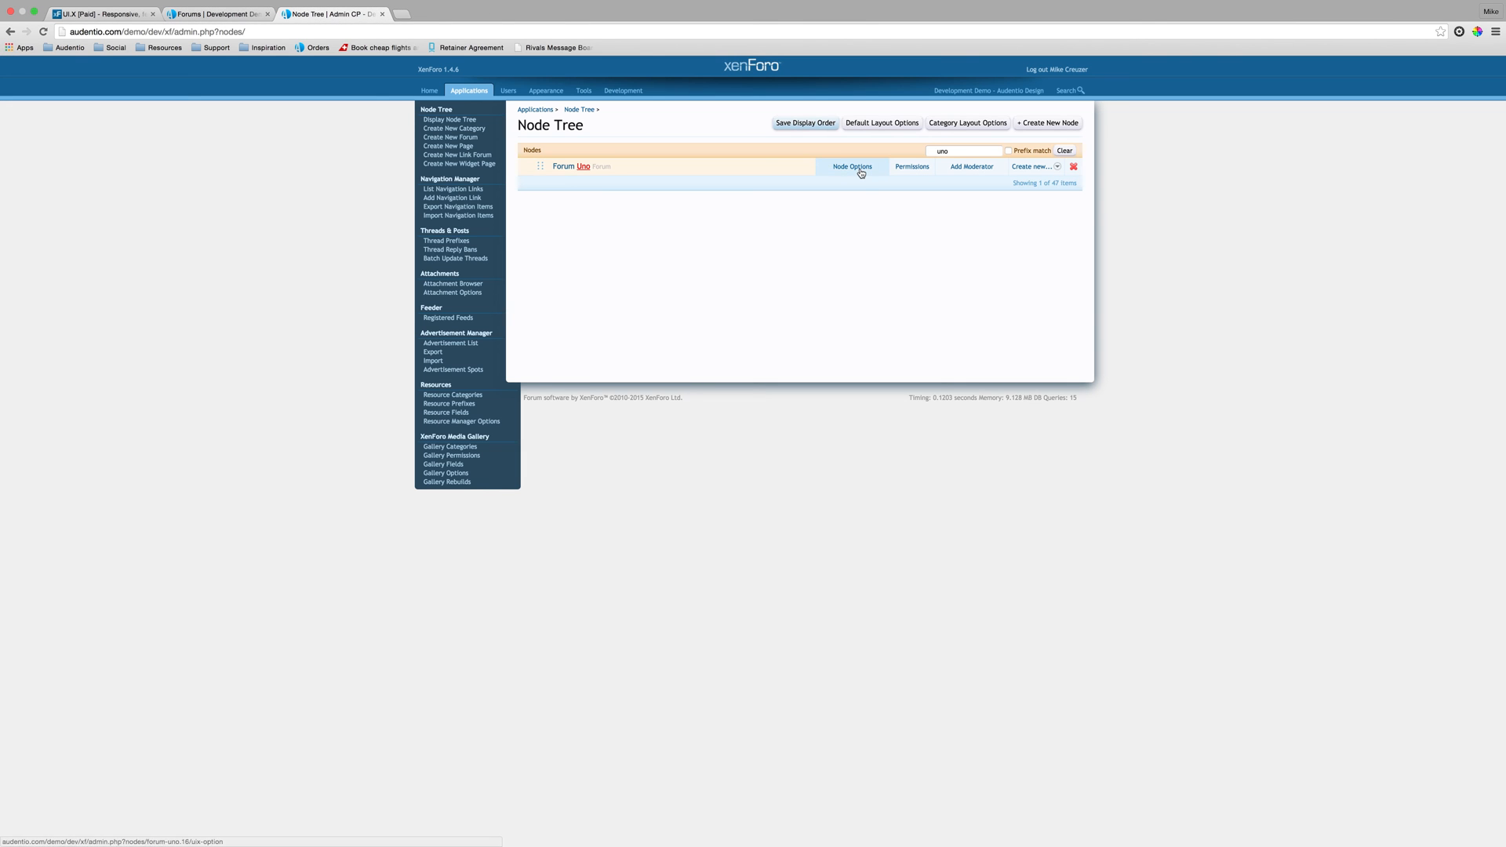
Step: Continue to Forum Uno's Node Icons style options with the read-forum icon chooser showing
click(852, 166)
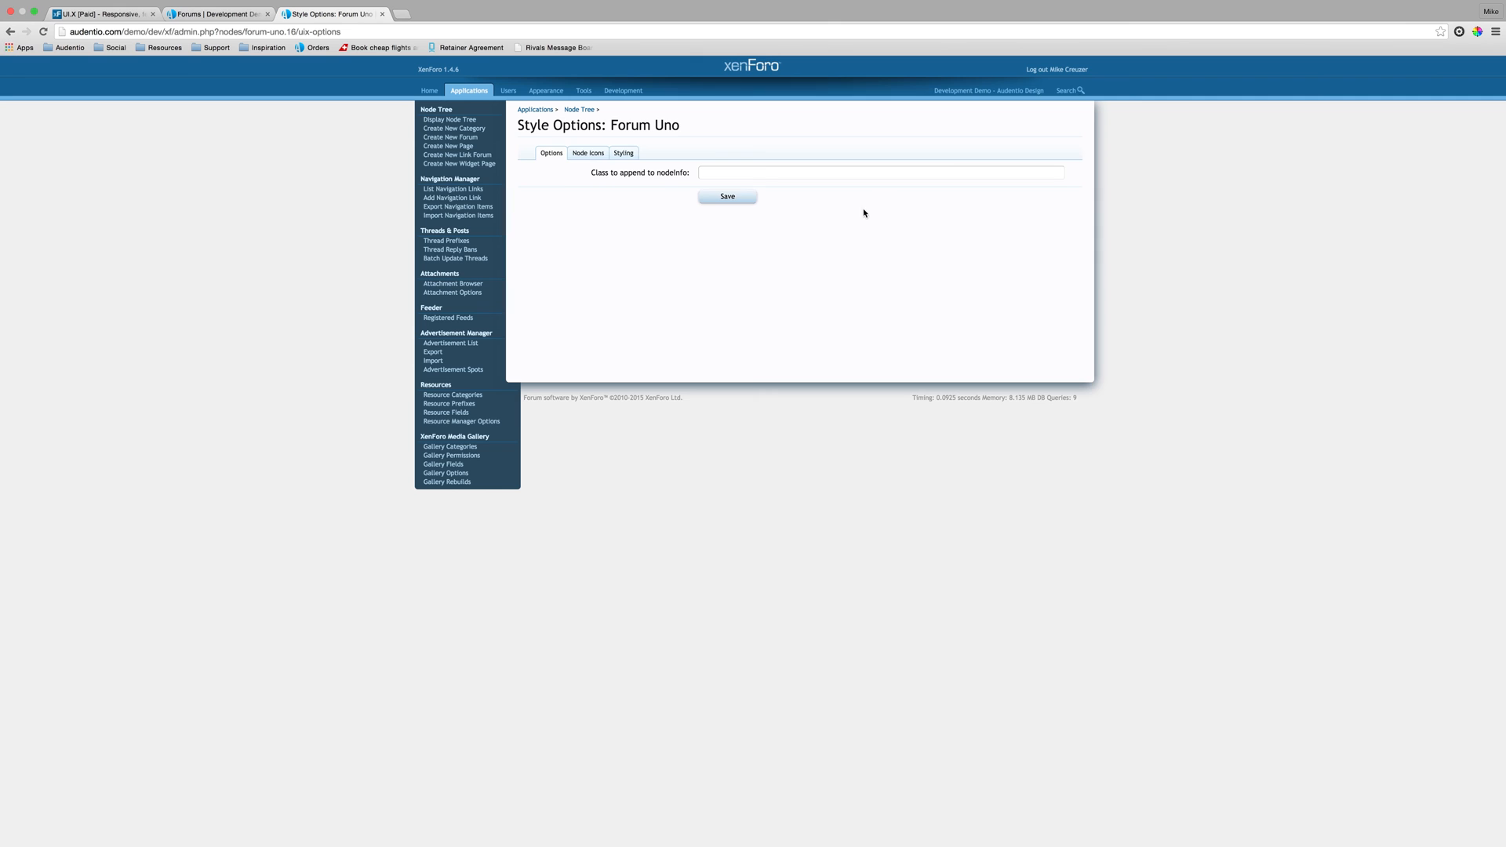
click(587, 154)
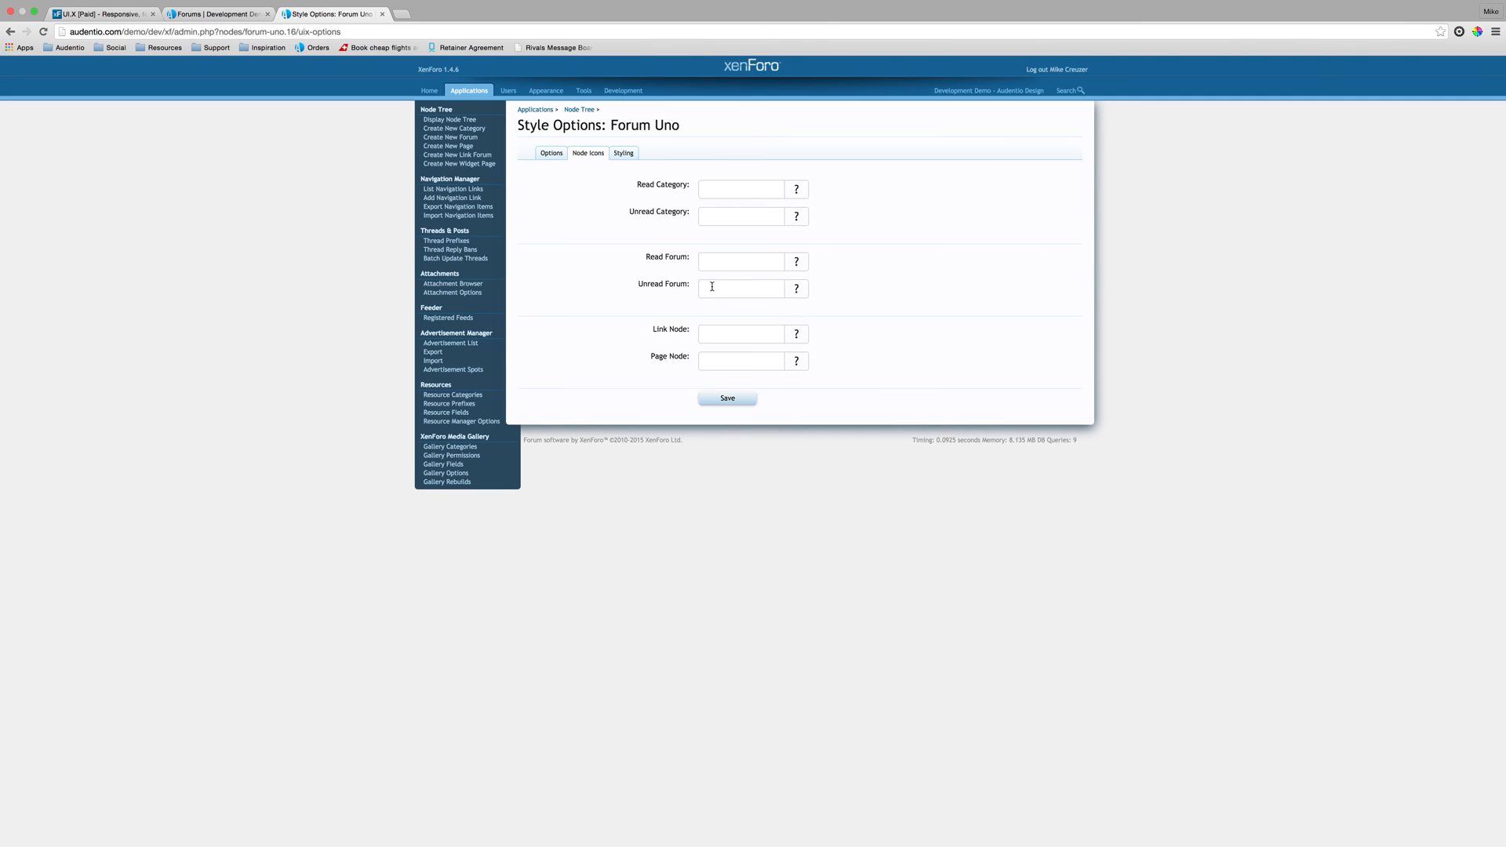
mouse_move(765, 183)
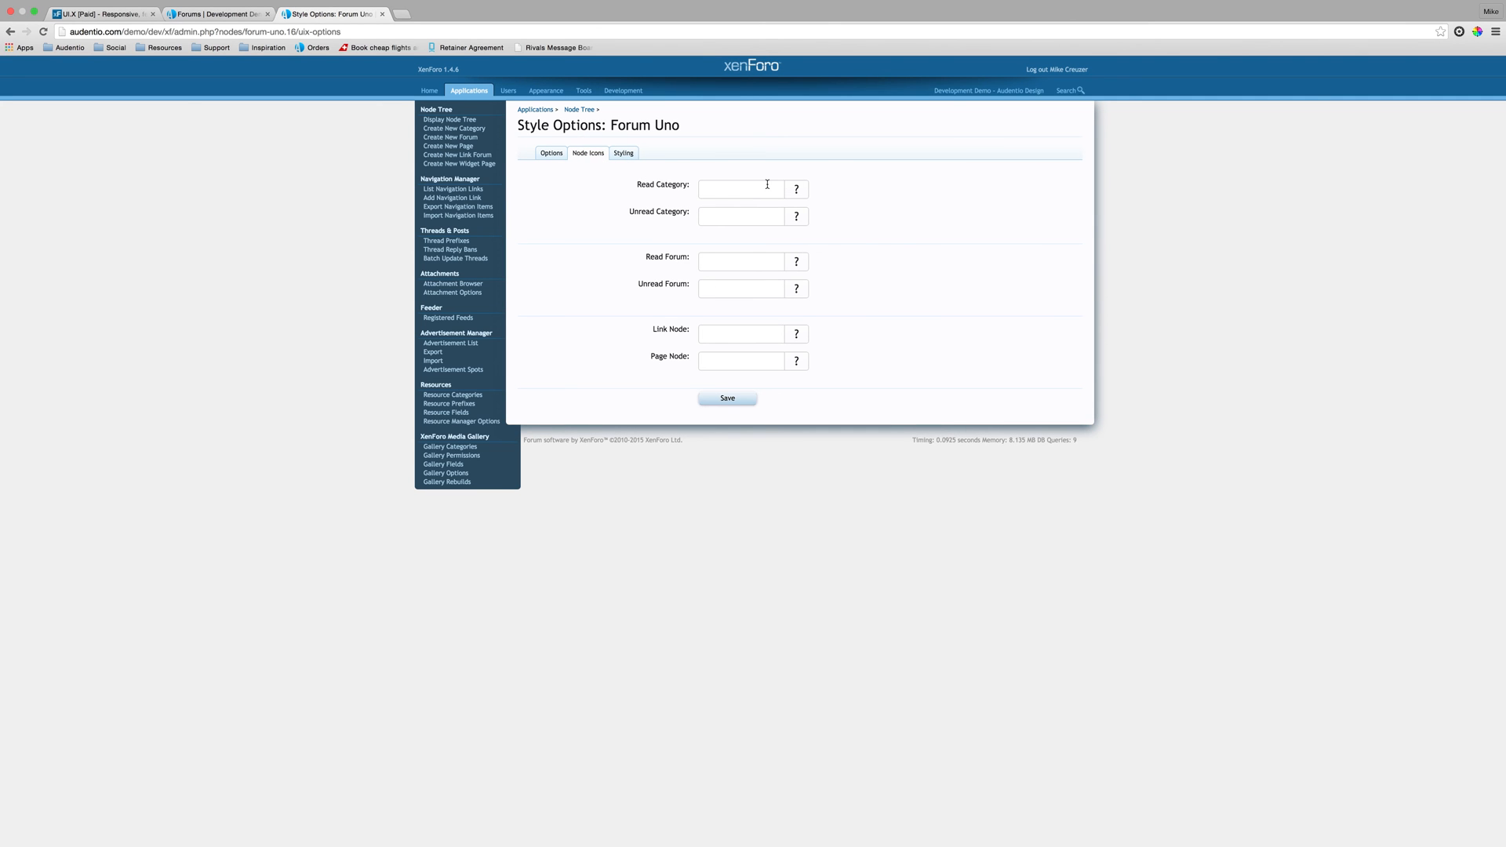
click(796, 260)
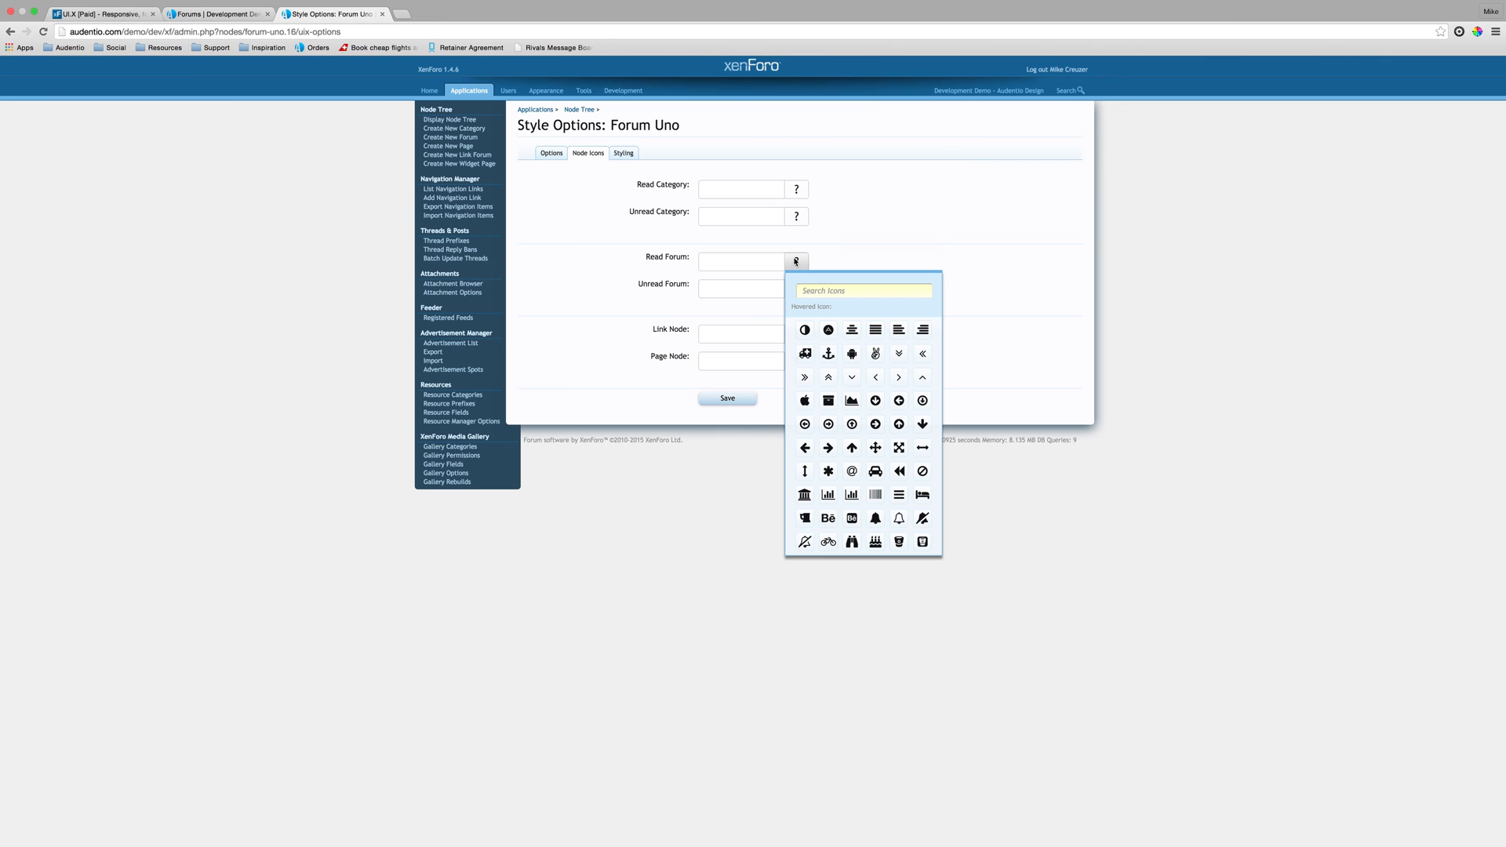
mouse_move(825, 317)
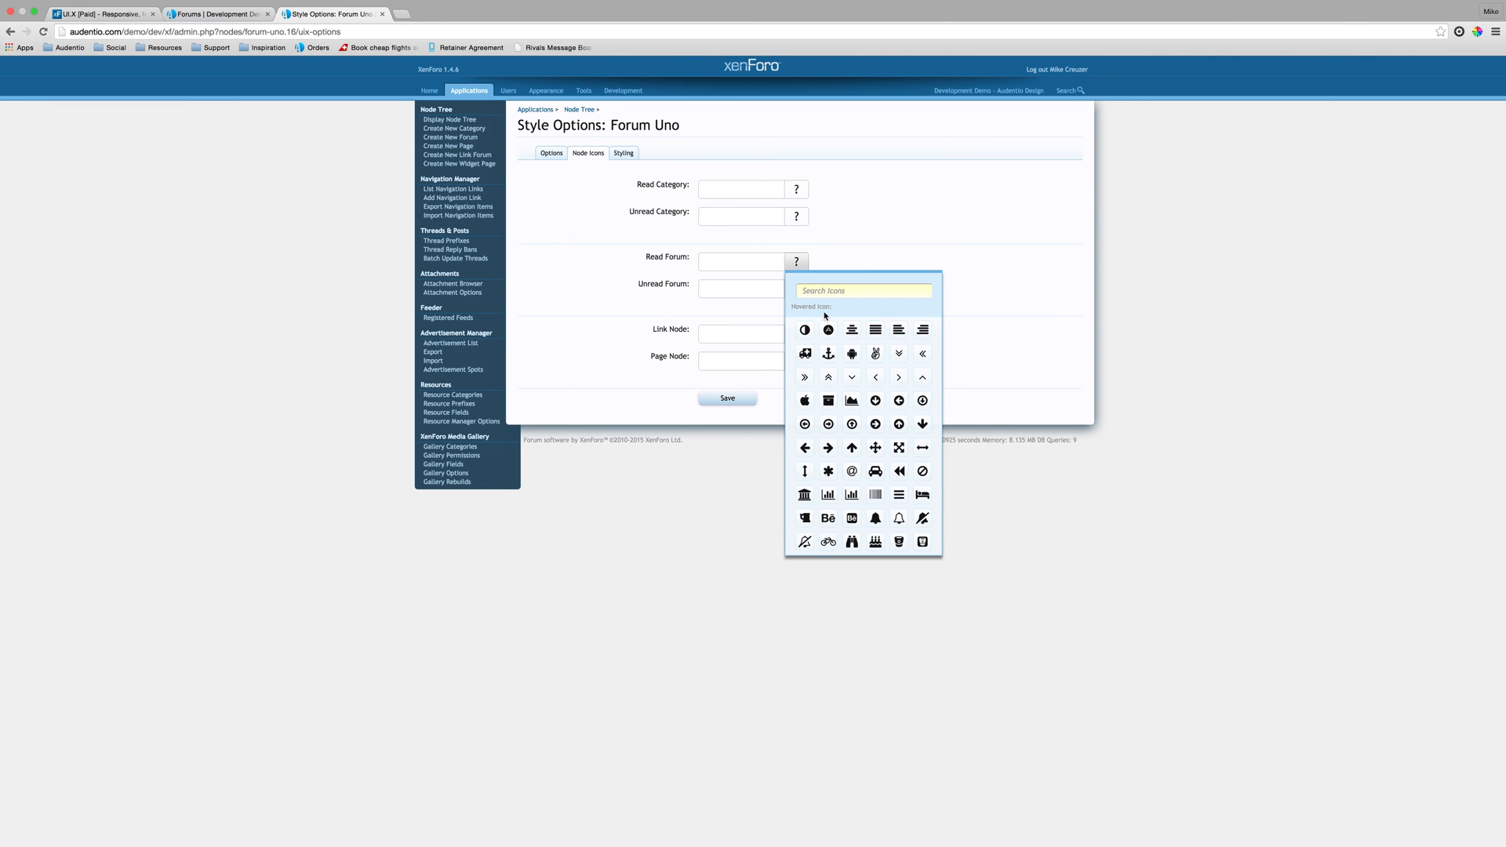
Step: Search 'pi', 'food', 'din', then choose the cloud as Forum Uno's read-forum icon
text(pi)
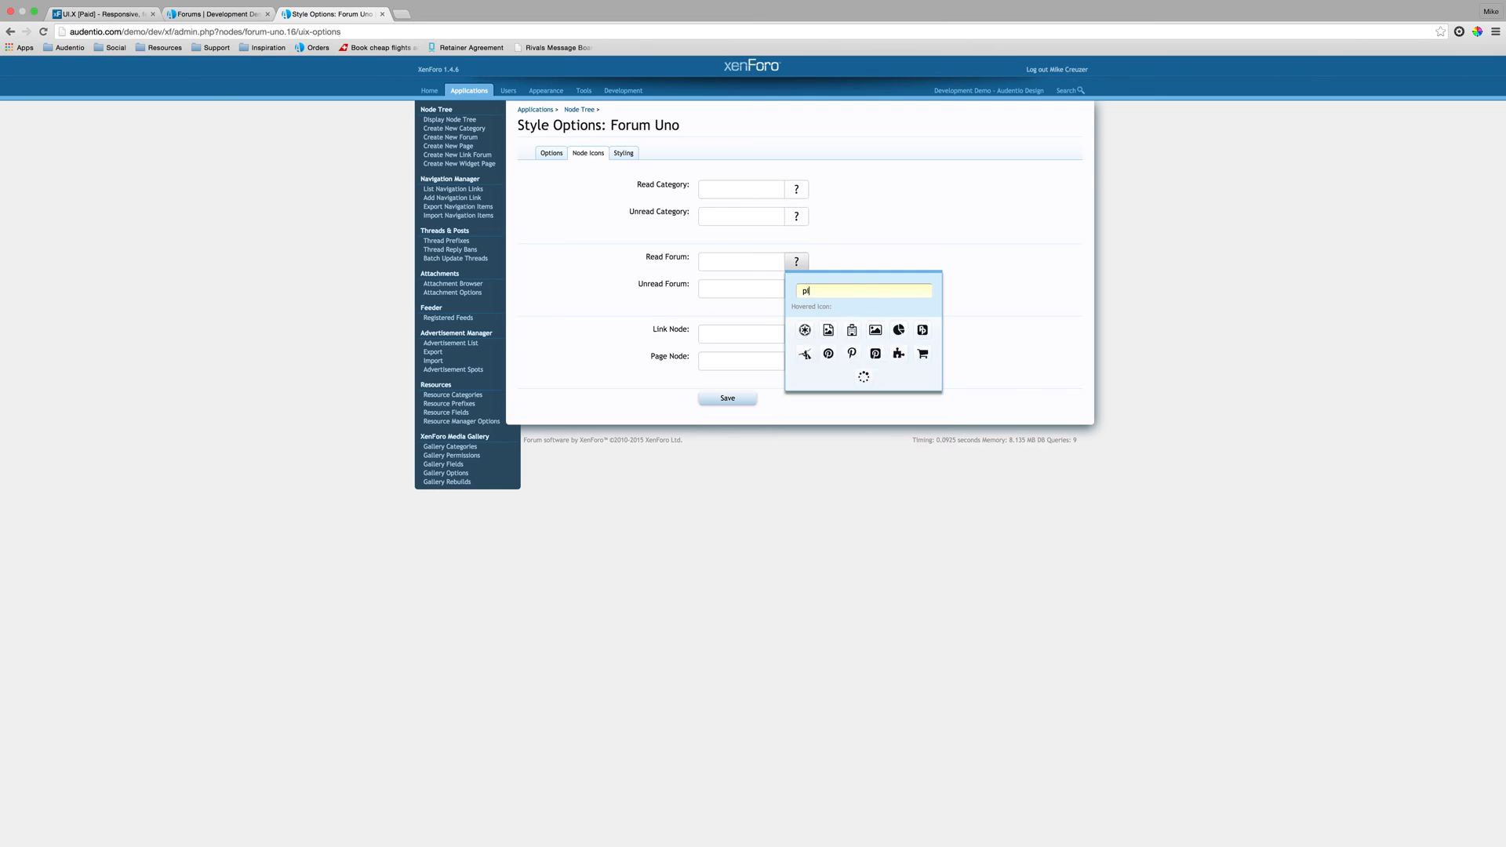
text(food)
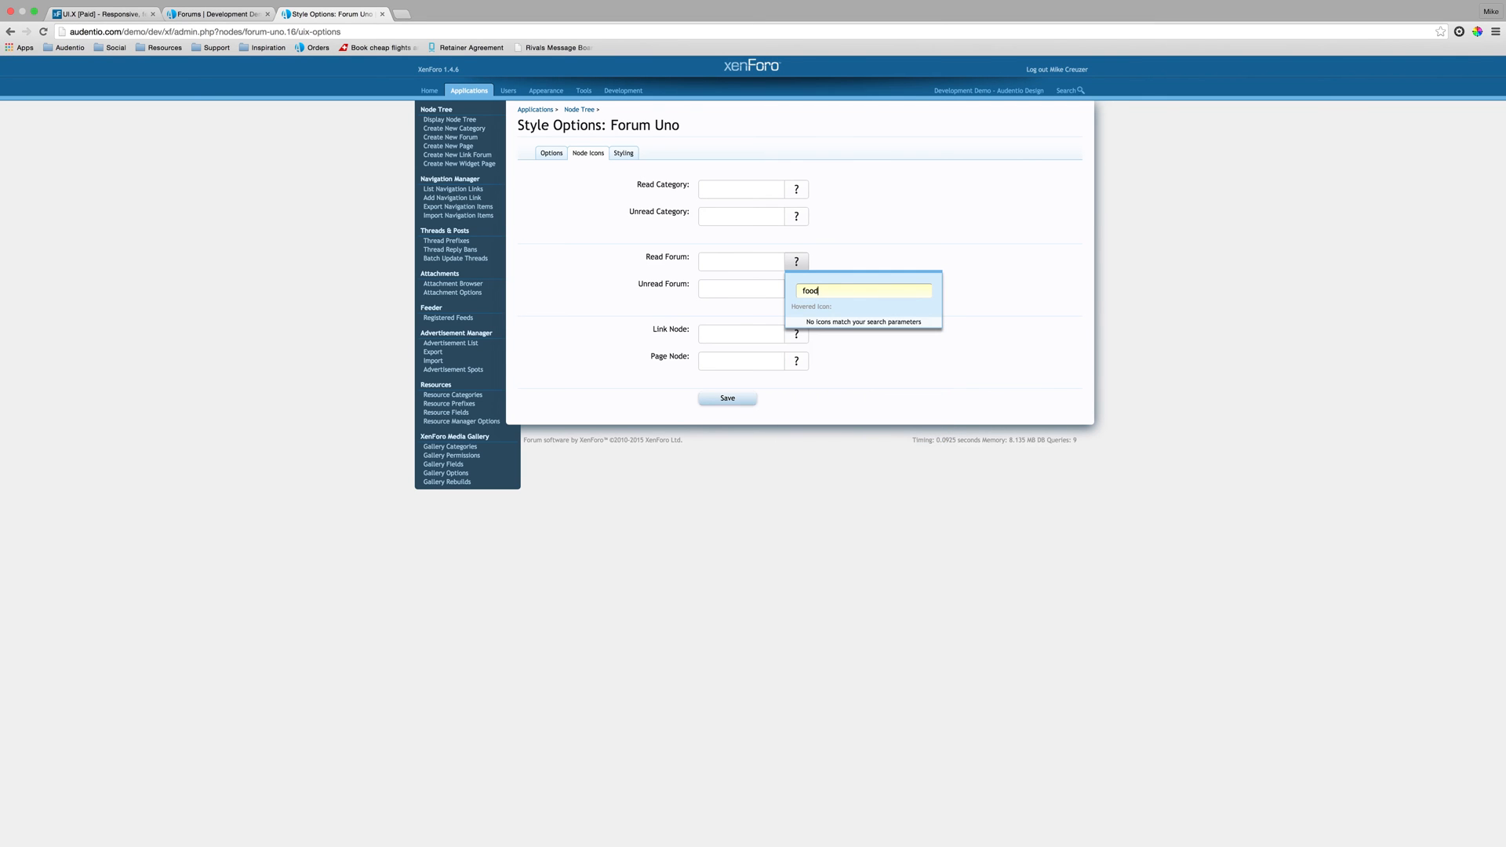
text(din)
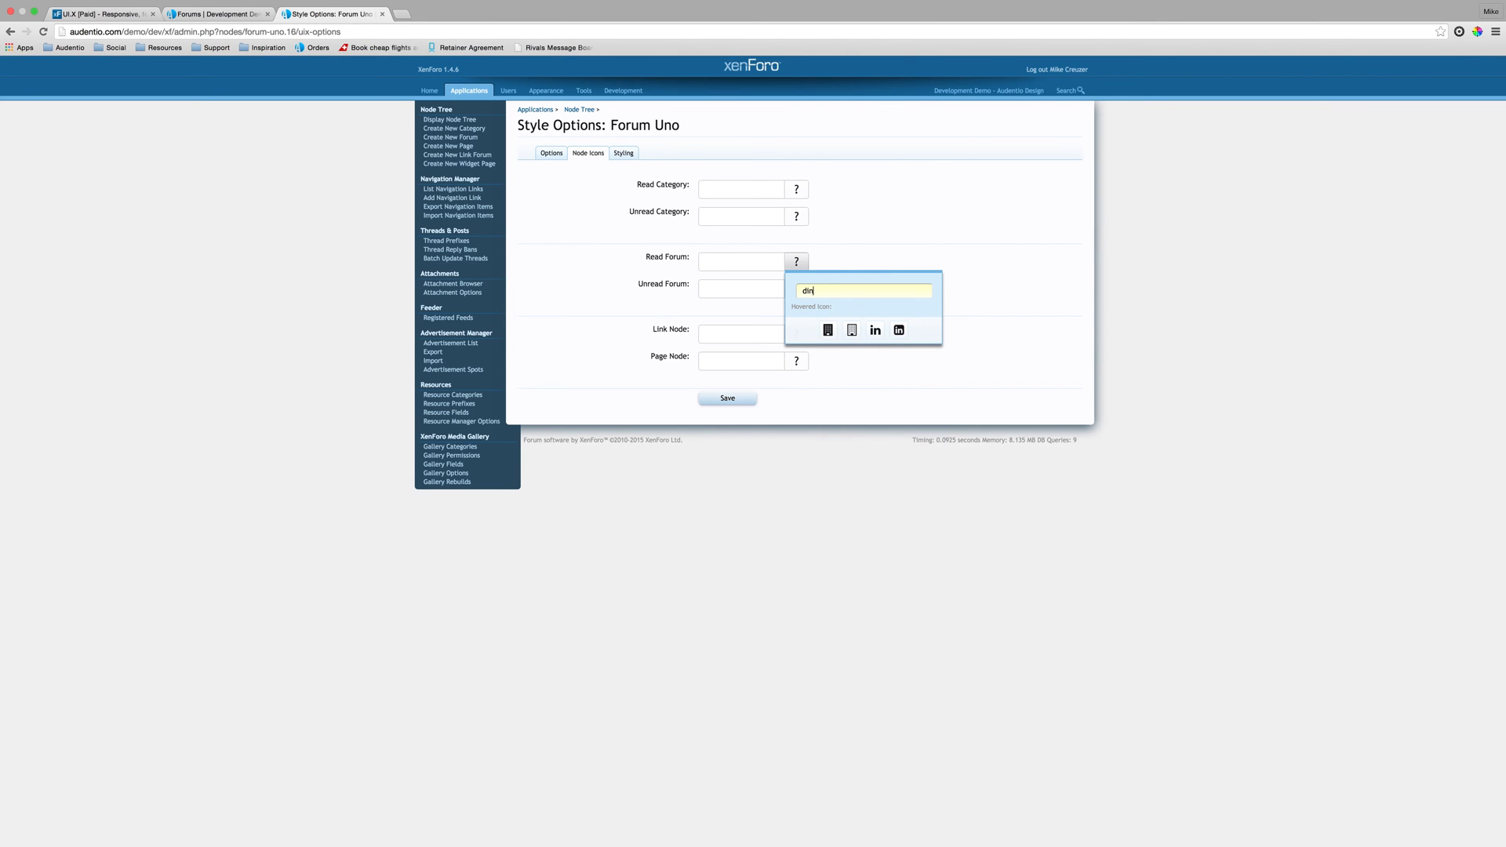
key(Backspace)
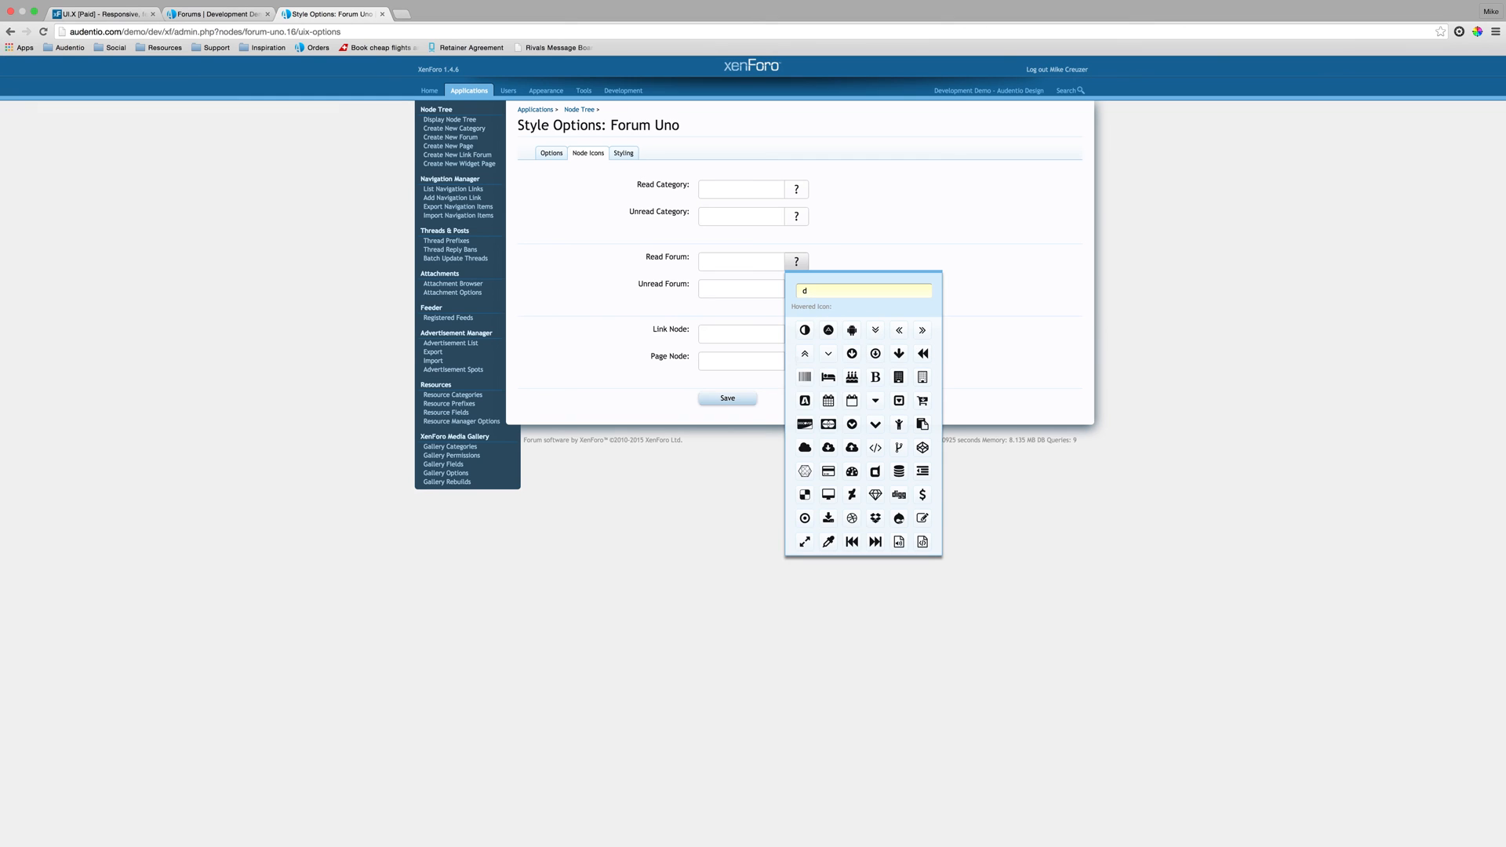
mouse_move(804, 470)
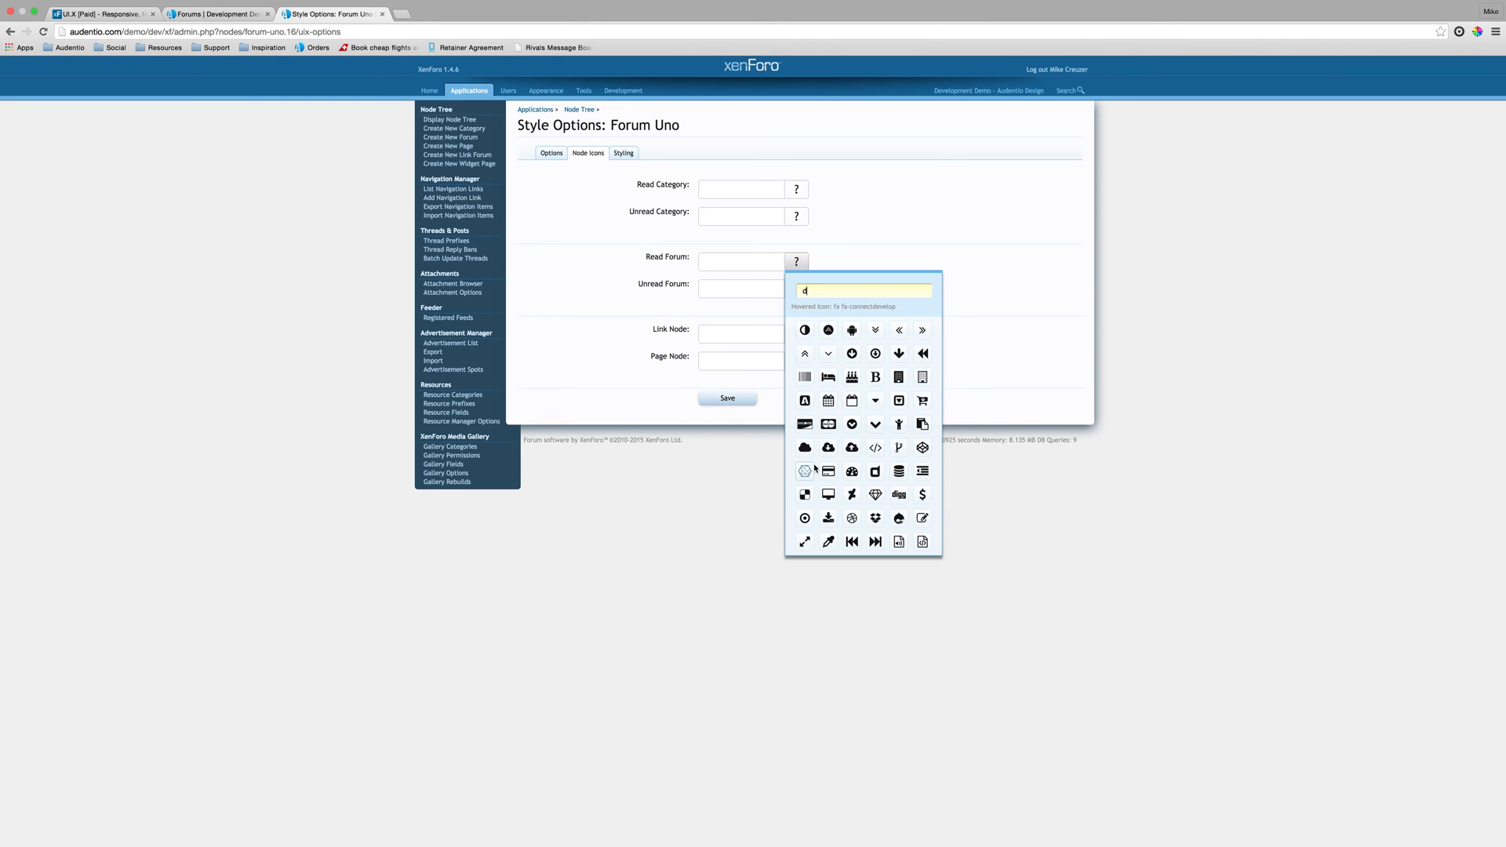
click(804, 448)
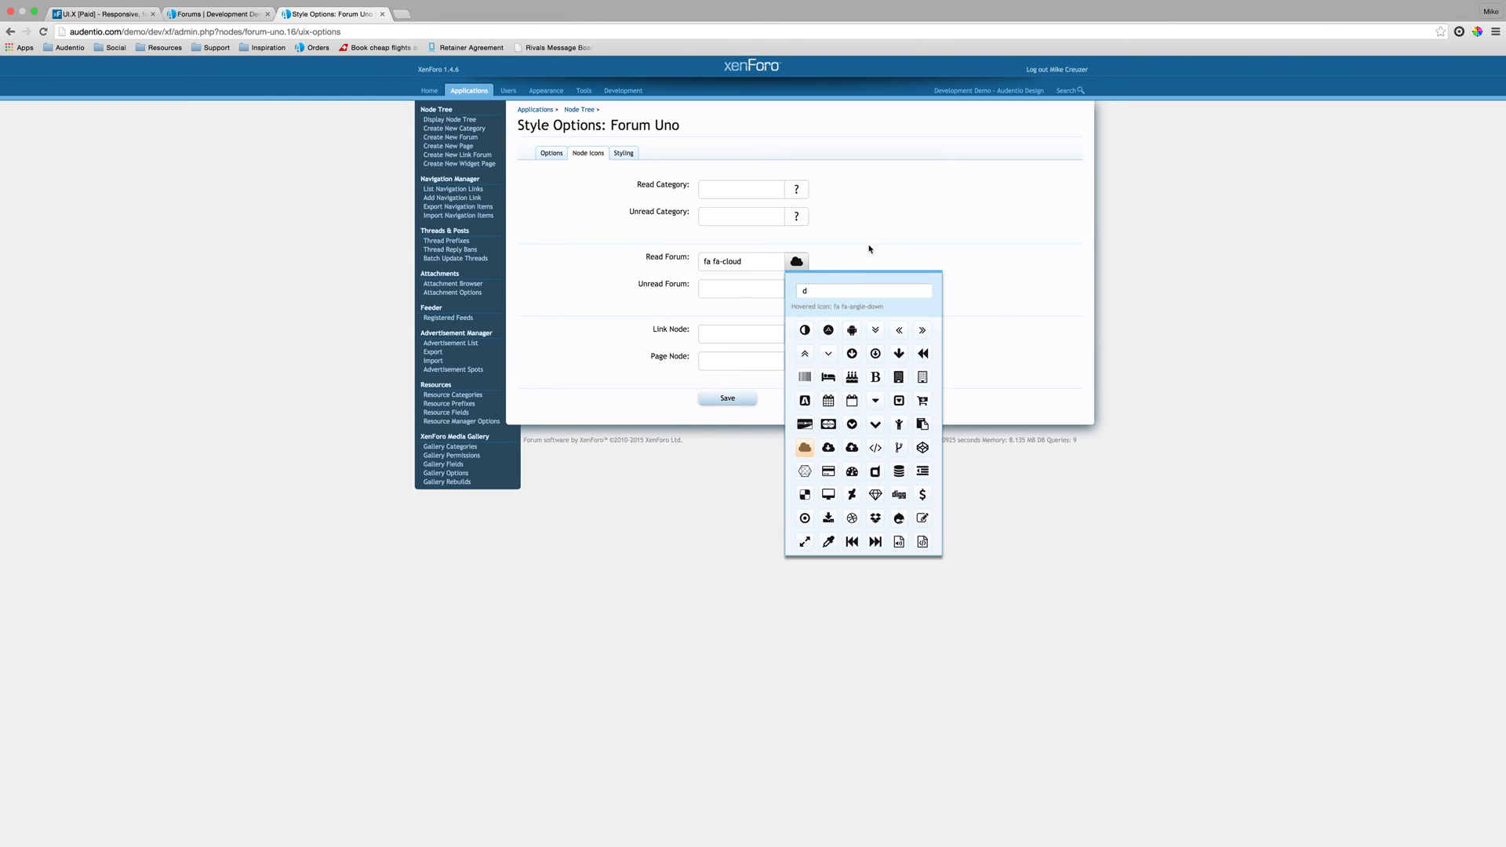
click(795, 287)
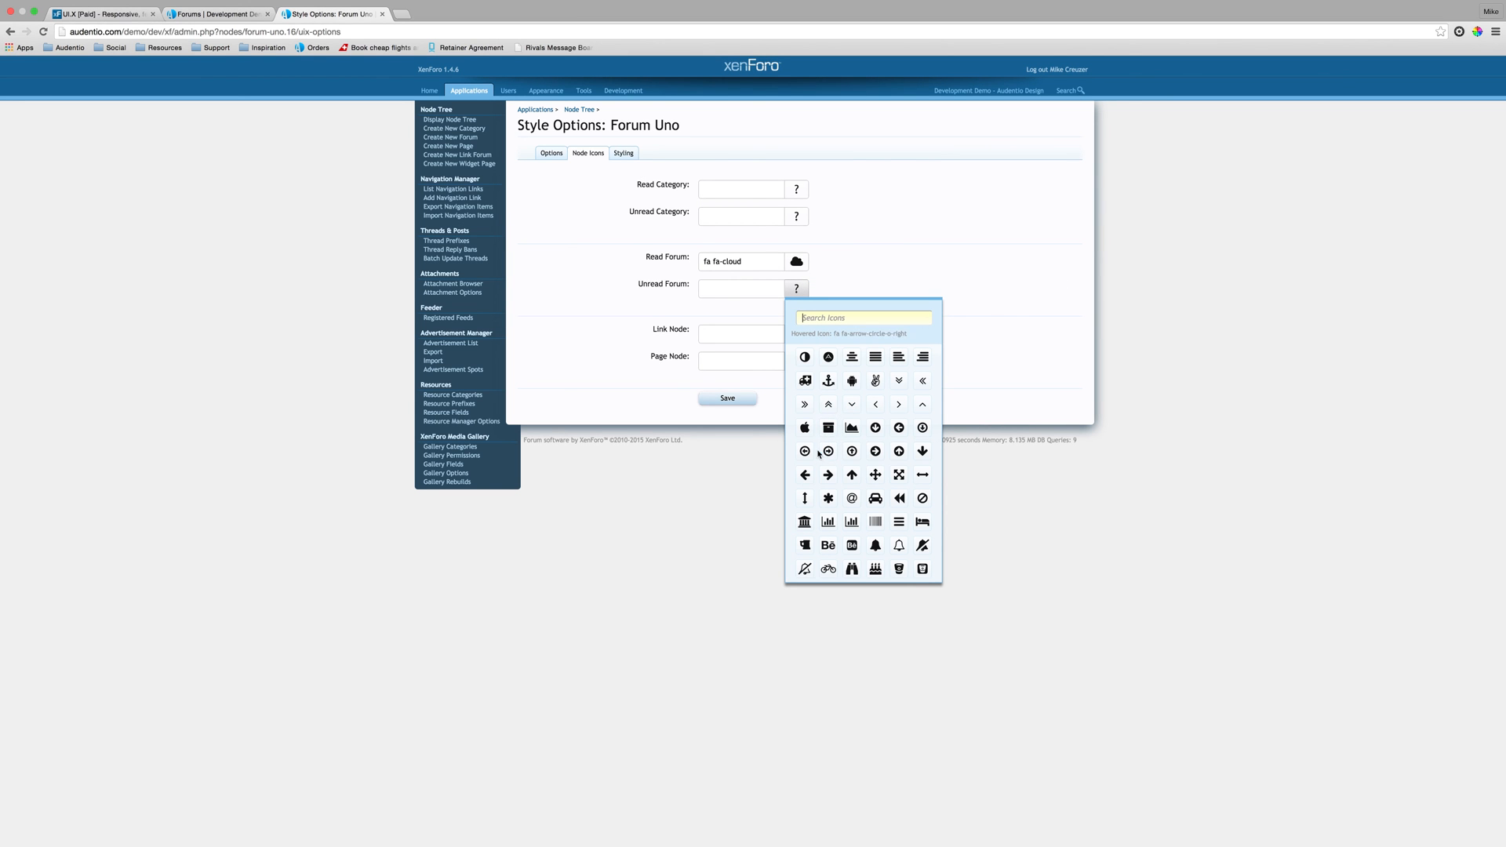
mouse_move(828, 473)
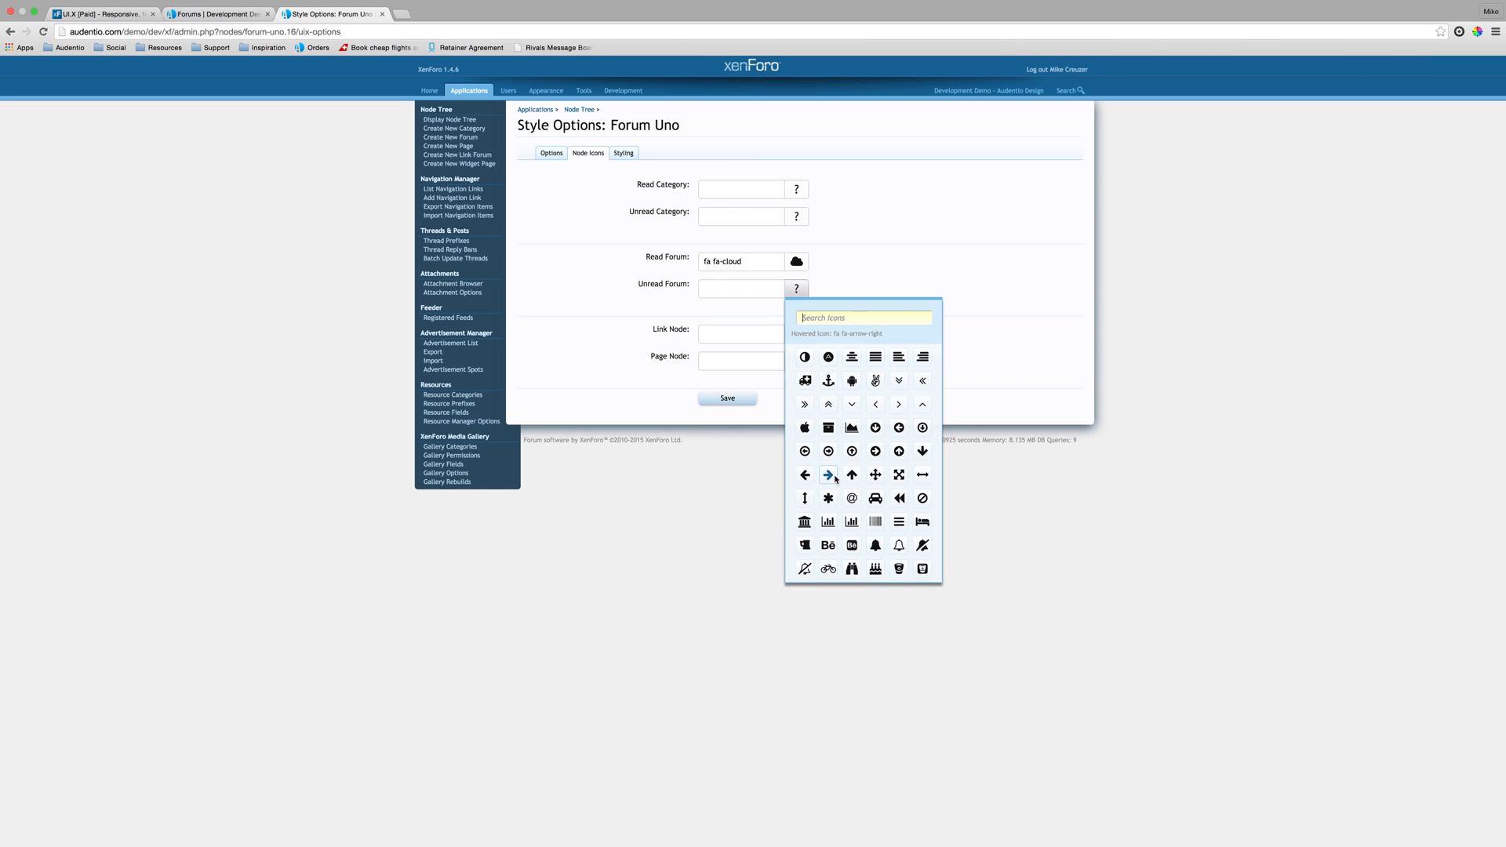
Step: Save Forum Uno's node icons with fa-cloud as the read-forum icon
click(828, 474)
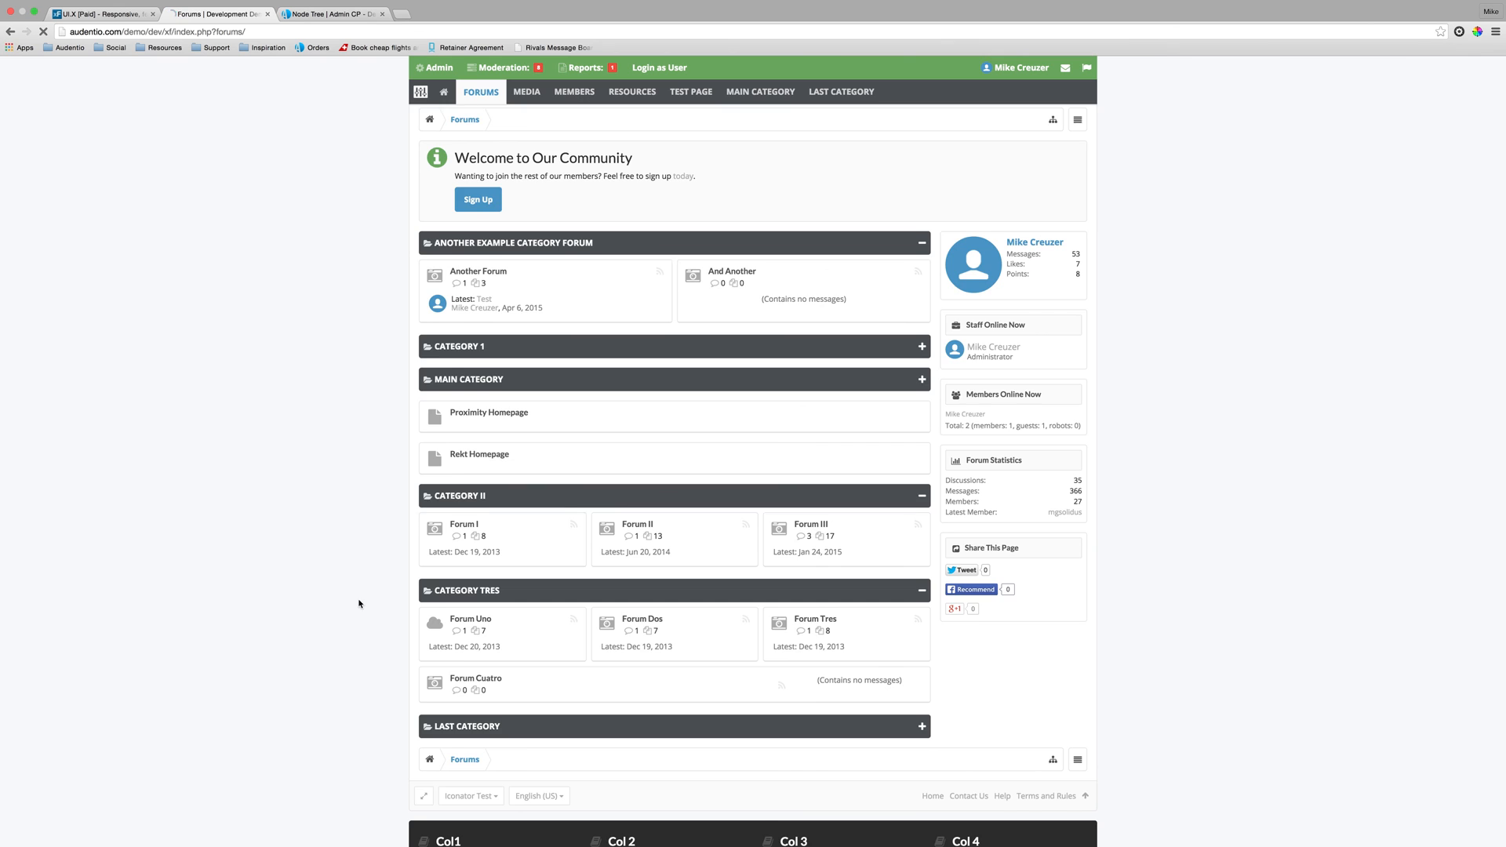
Step: Scroll the forum index to Category Tres to check Forum Uno's cloud icon
scroll(down, 3)
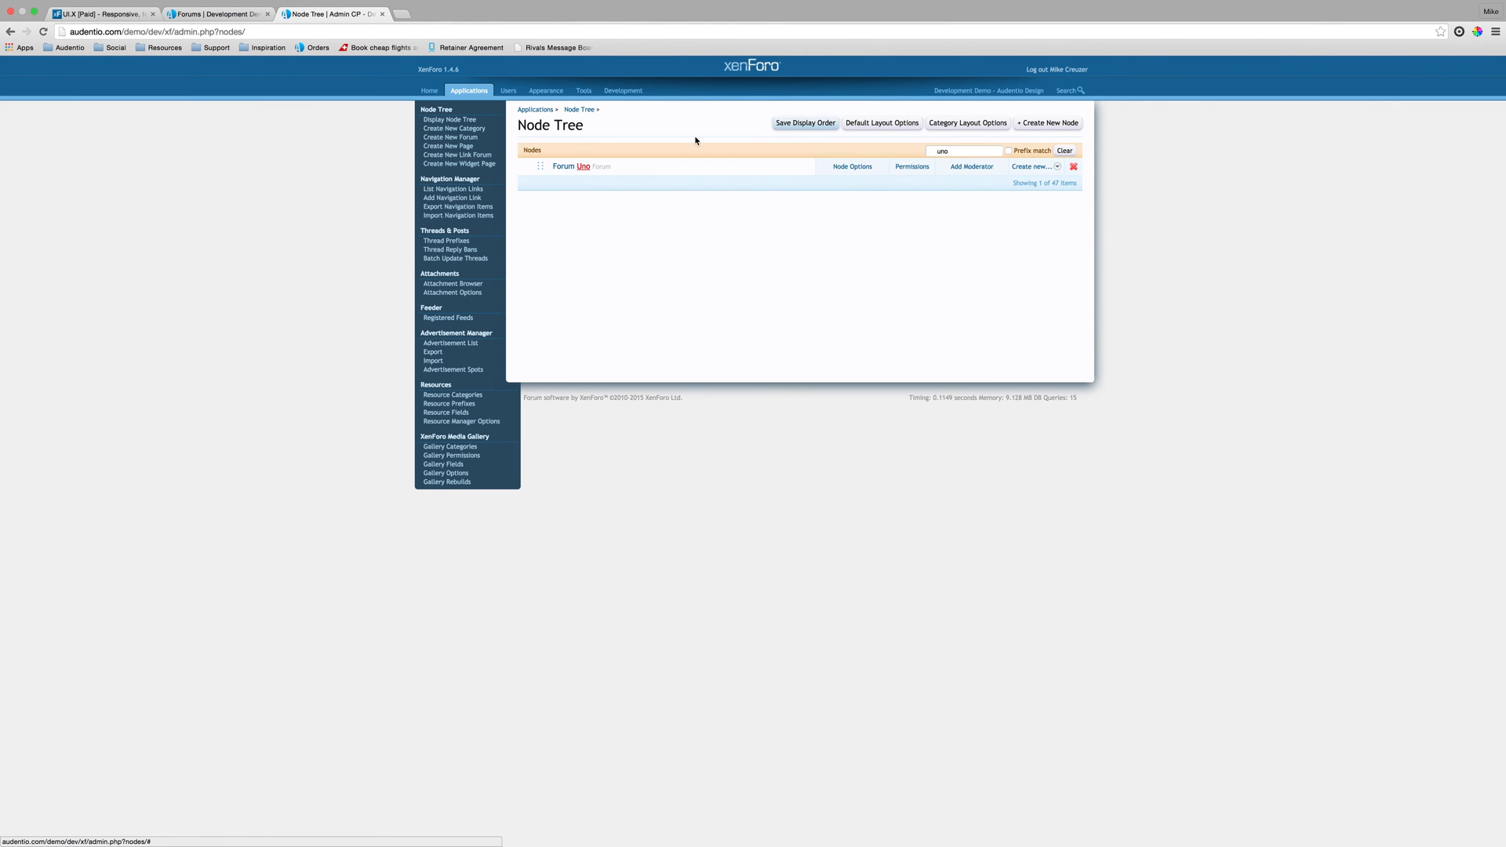
Step: Clear the node filter and continue to Category 1's style options
click(1066, 151)
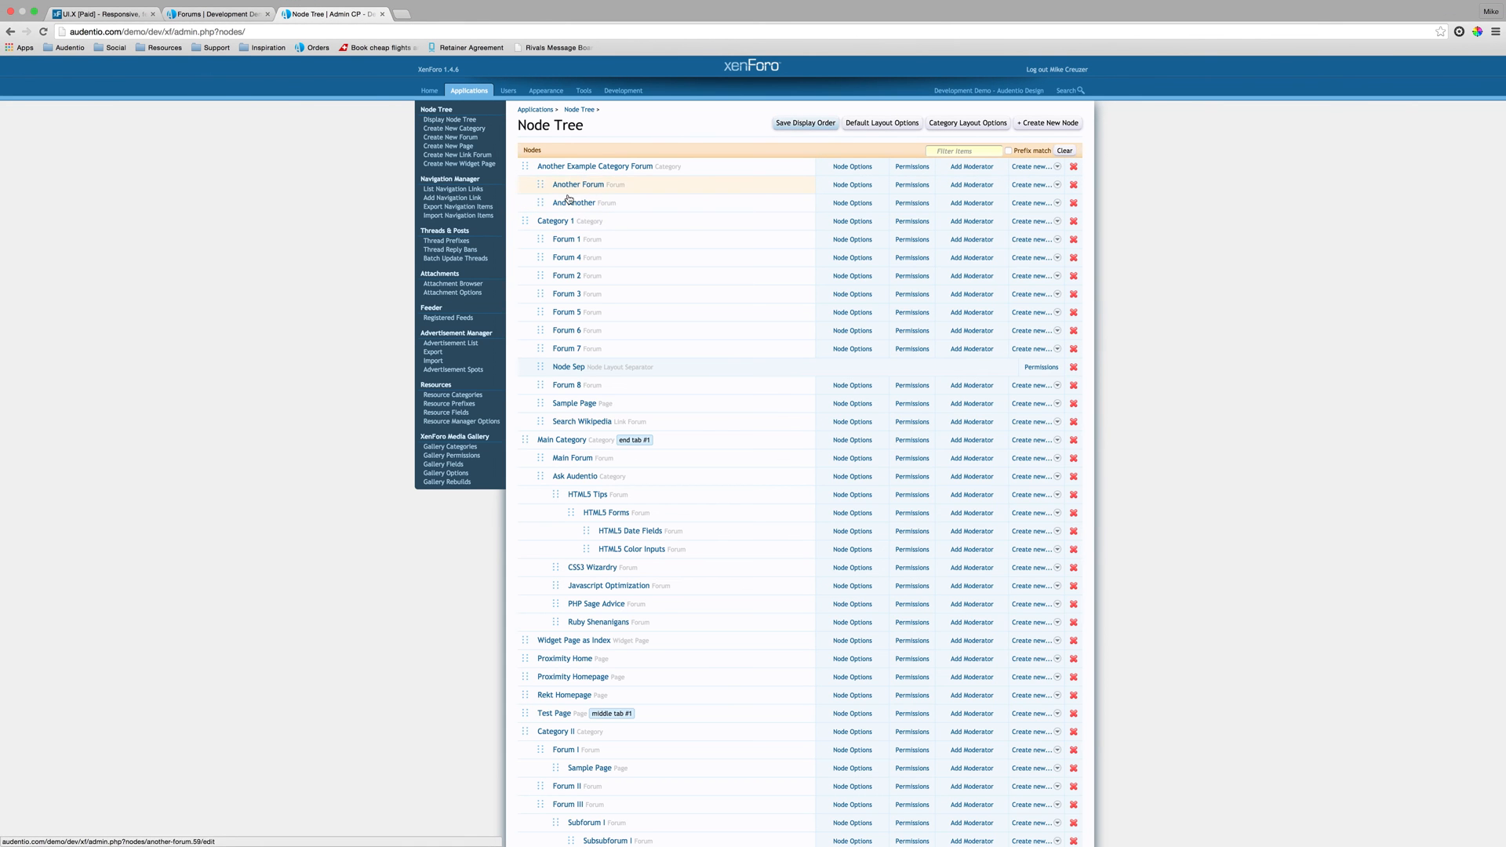
click(852, 219)
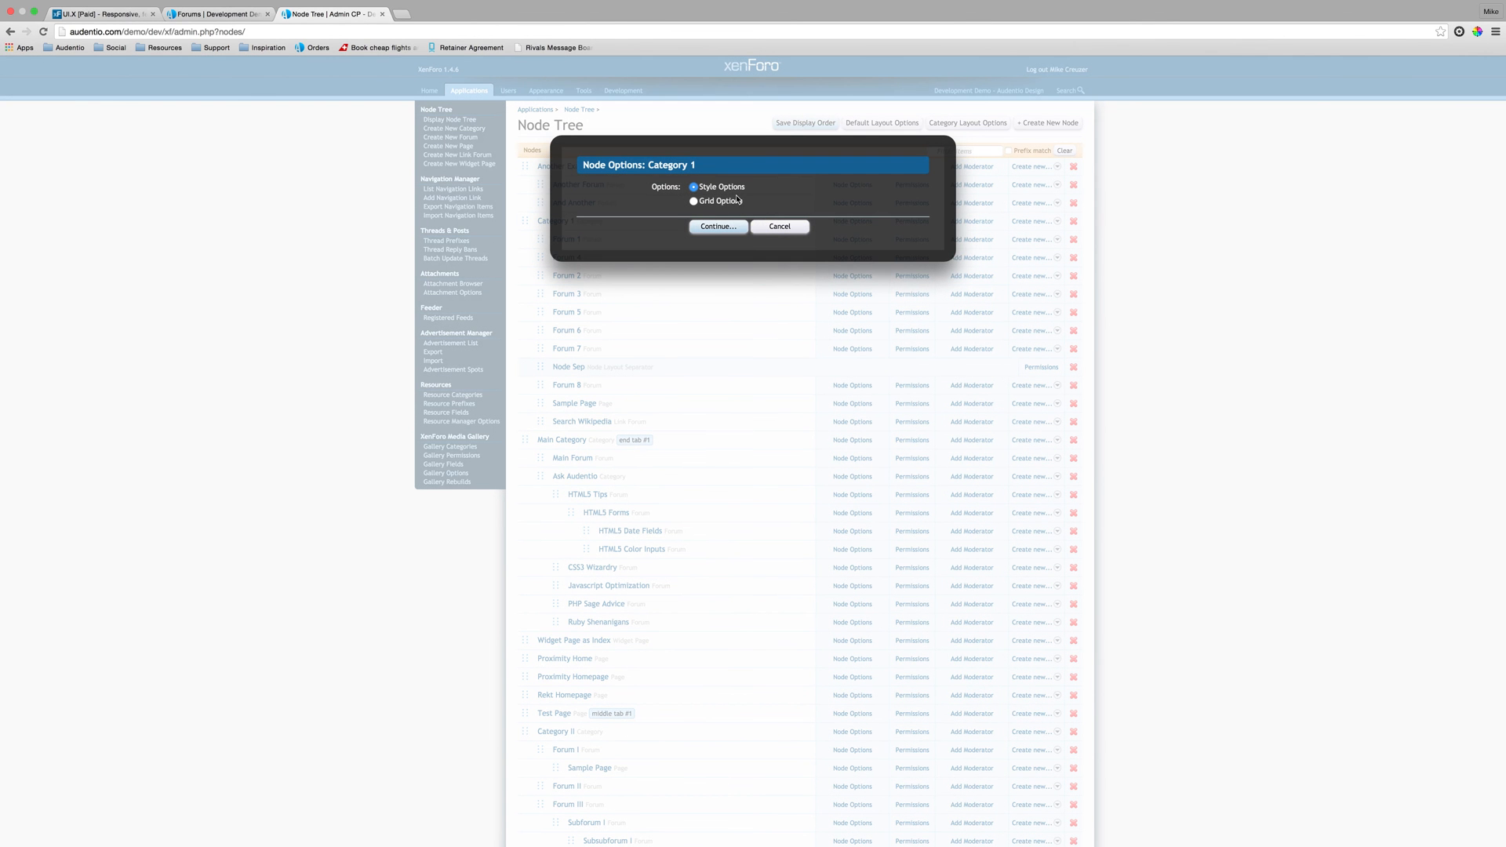
click(719, 225)
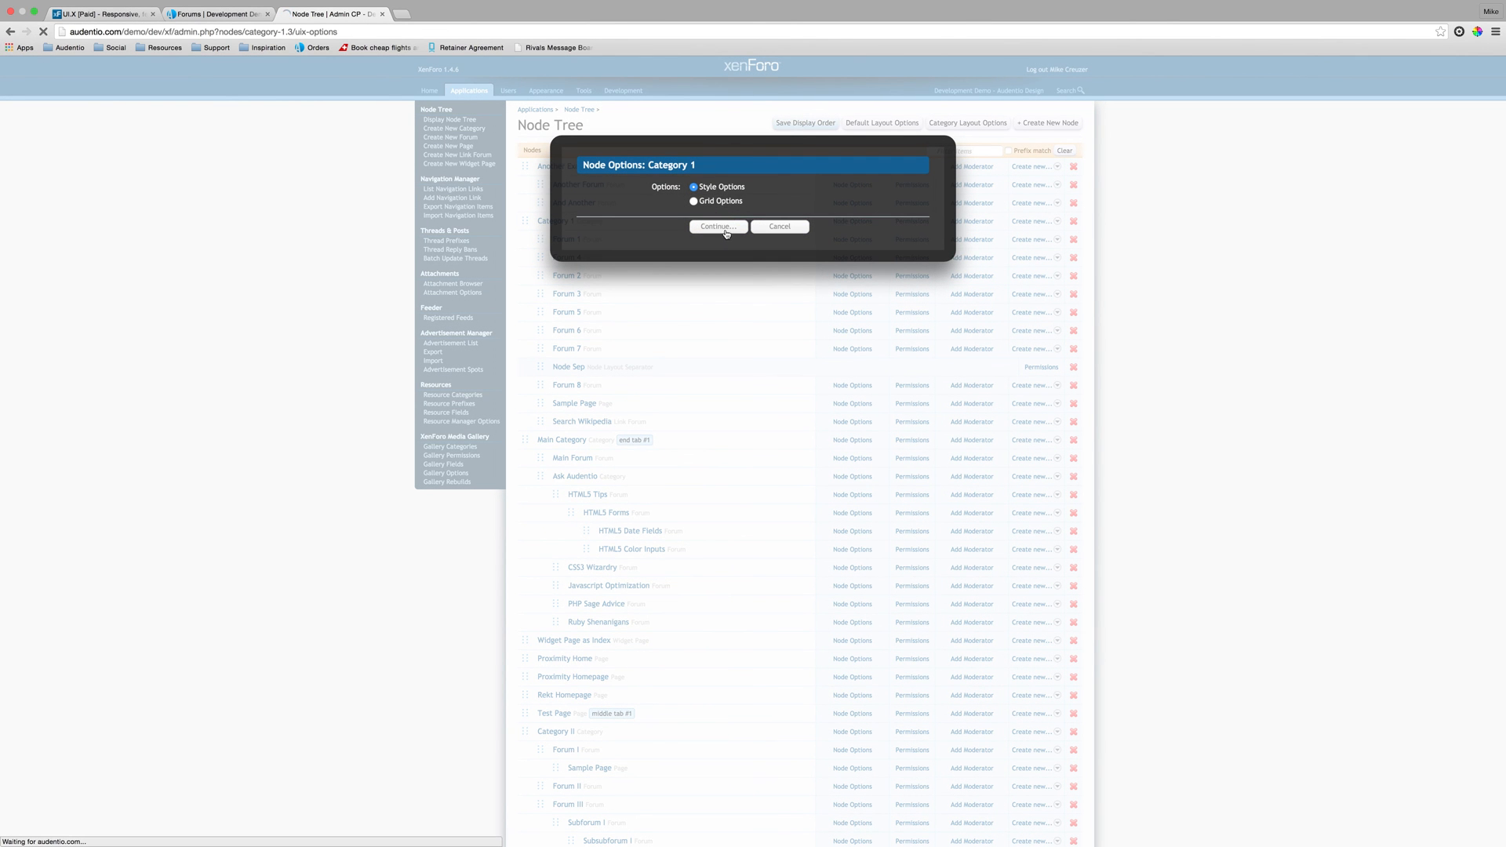
click(718, 226)
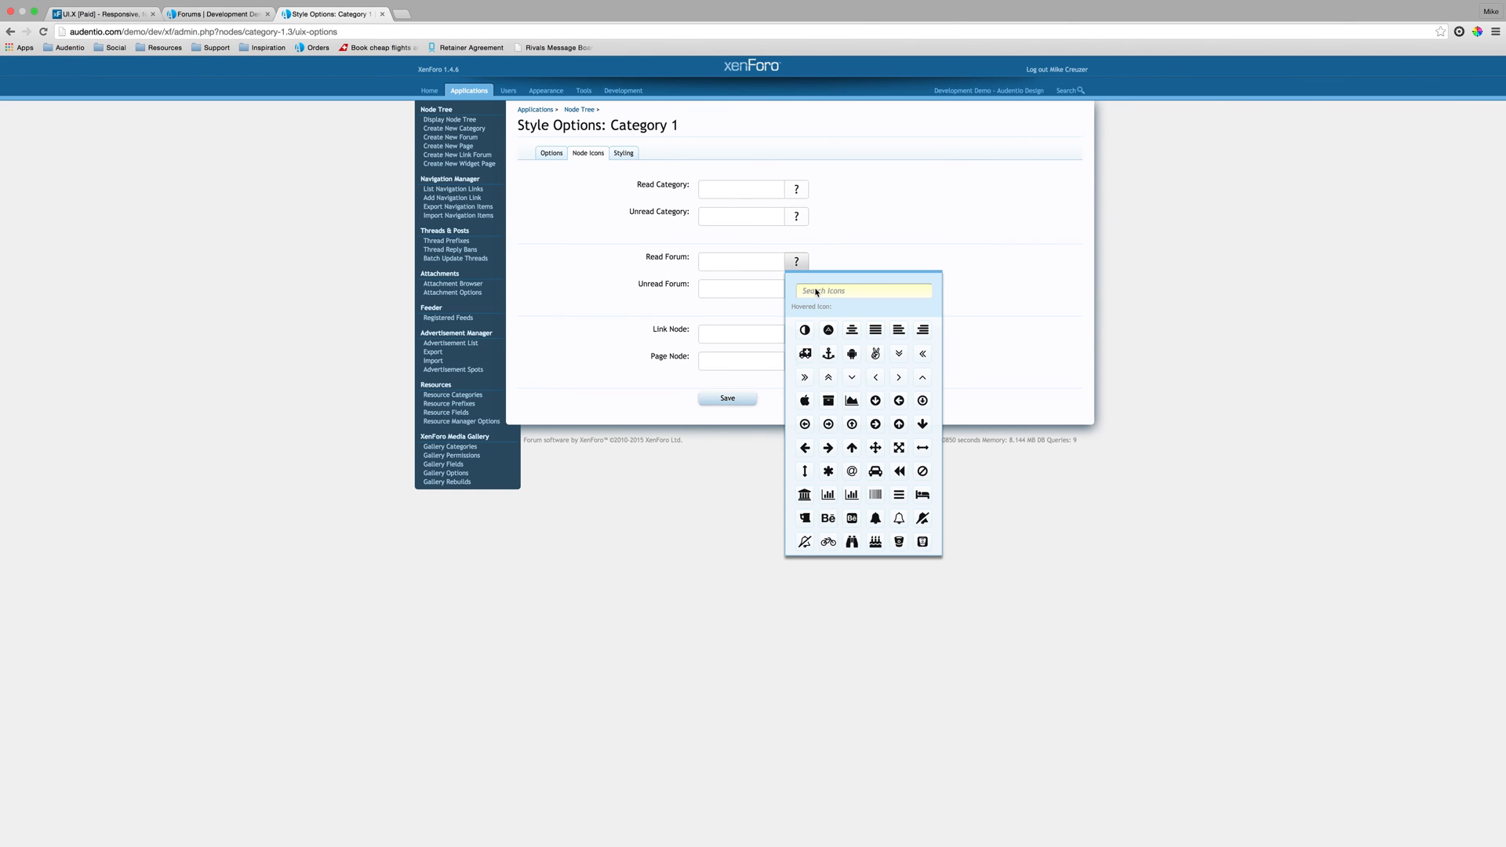
Step: Set fa-anchor as Category 1's read-forum icon and save
click(829, 352)
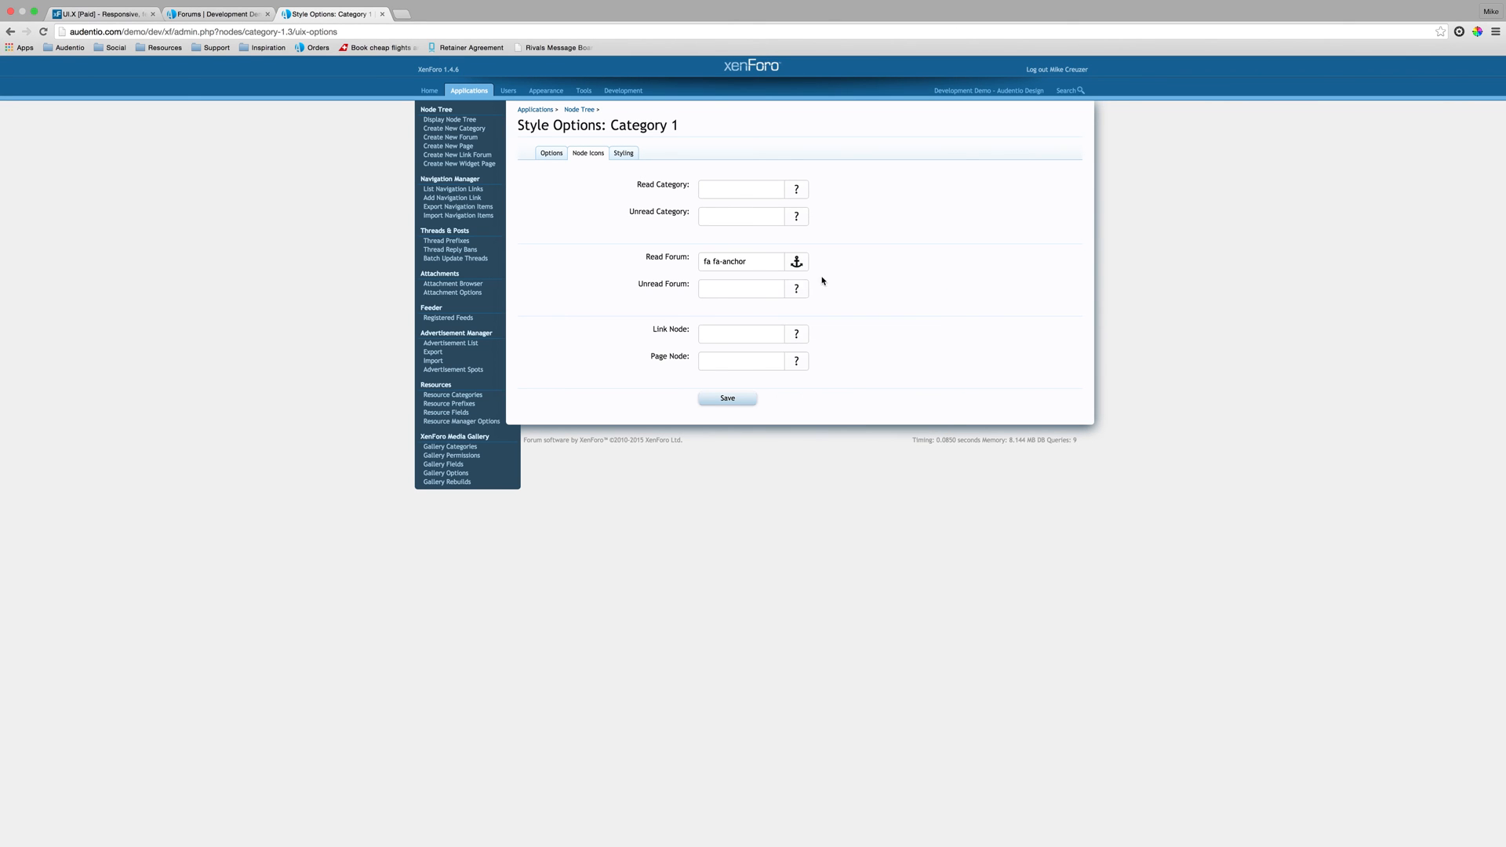
click(796, 289)
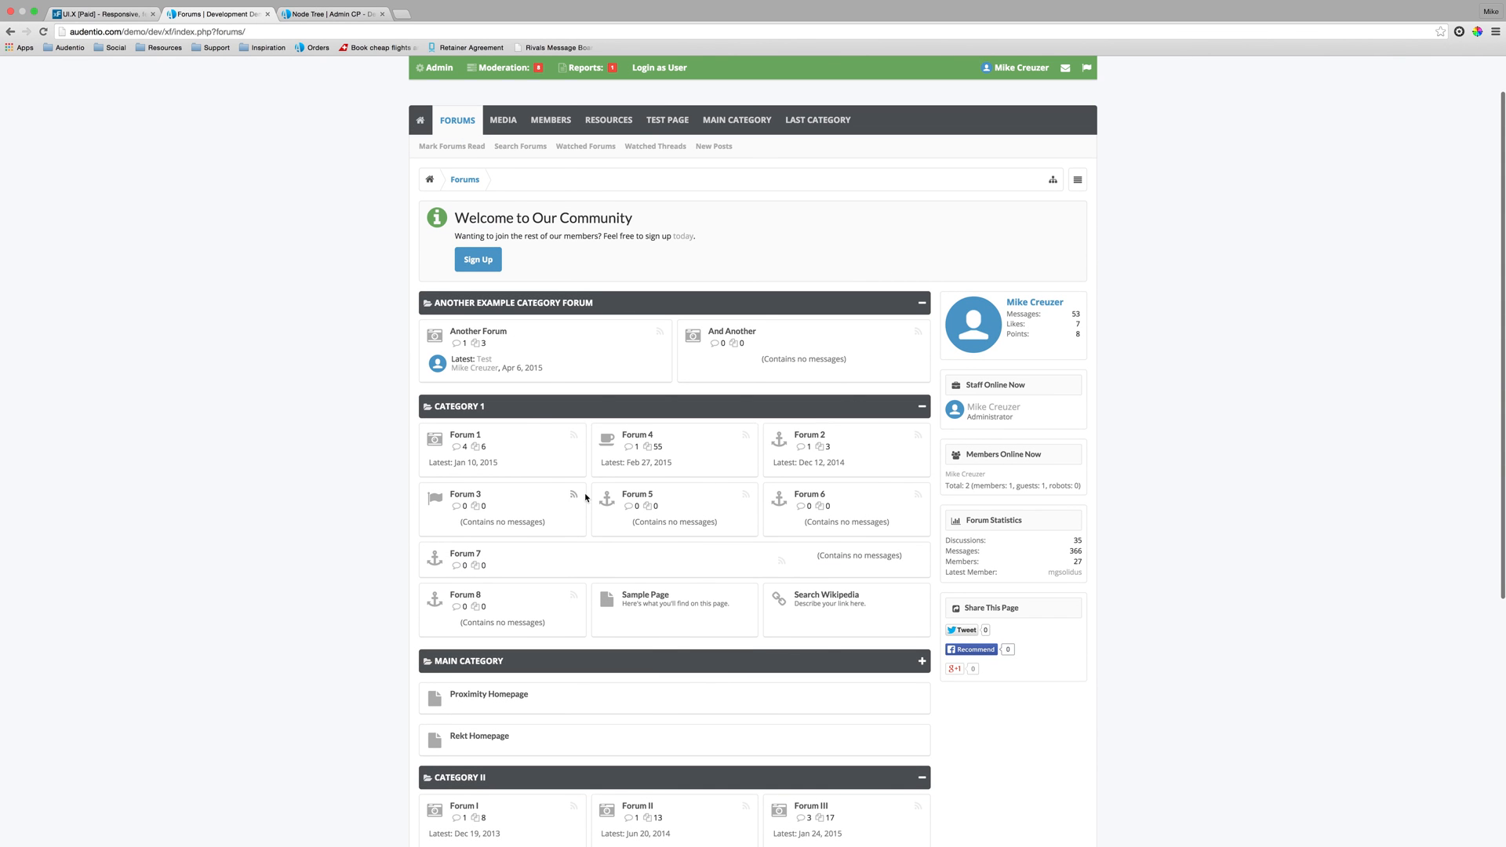
Step: Scroll the reloaded forum index to Category 1 to confirm the anchor icons
scroll(down, 3)
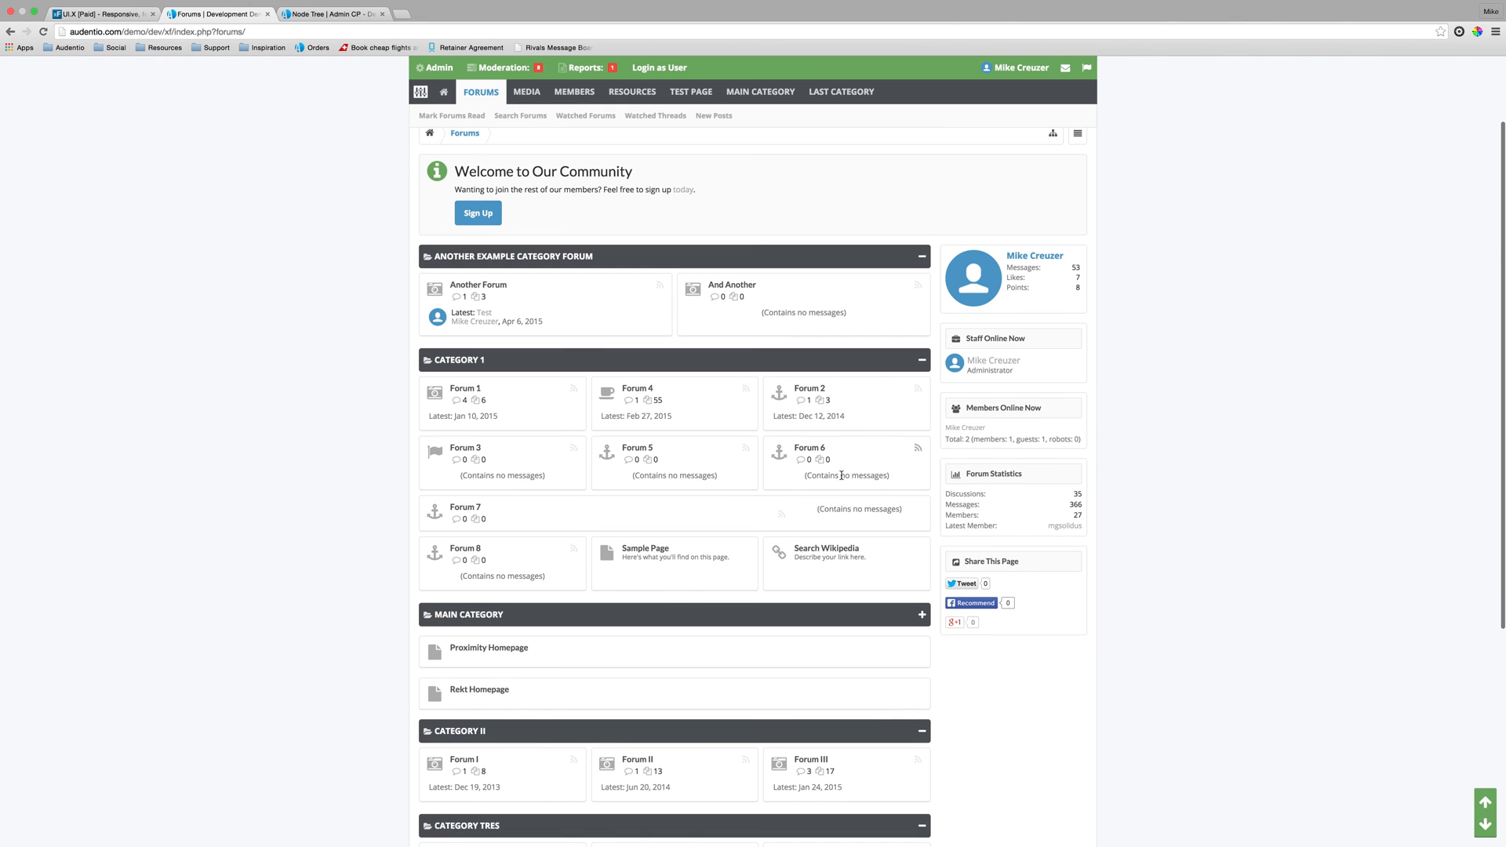
mouse_move(436, 455)
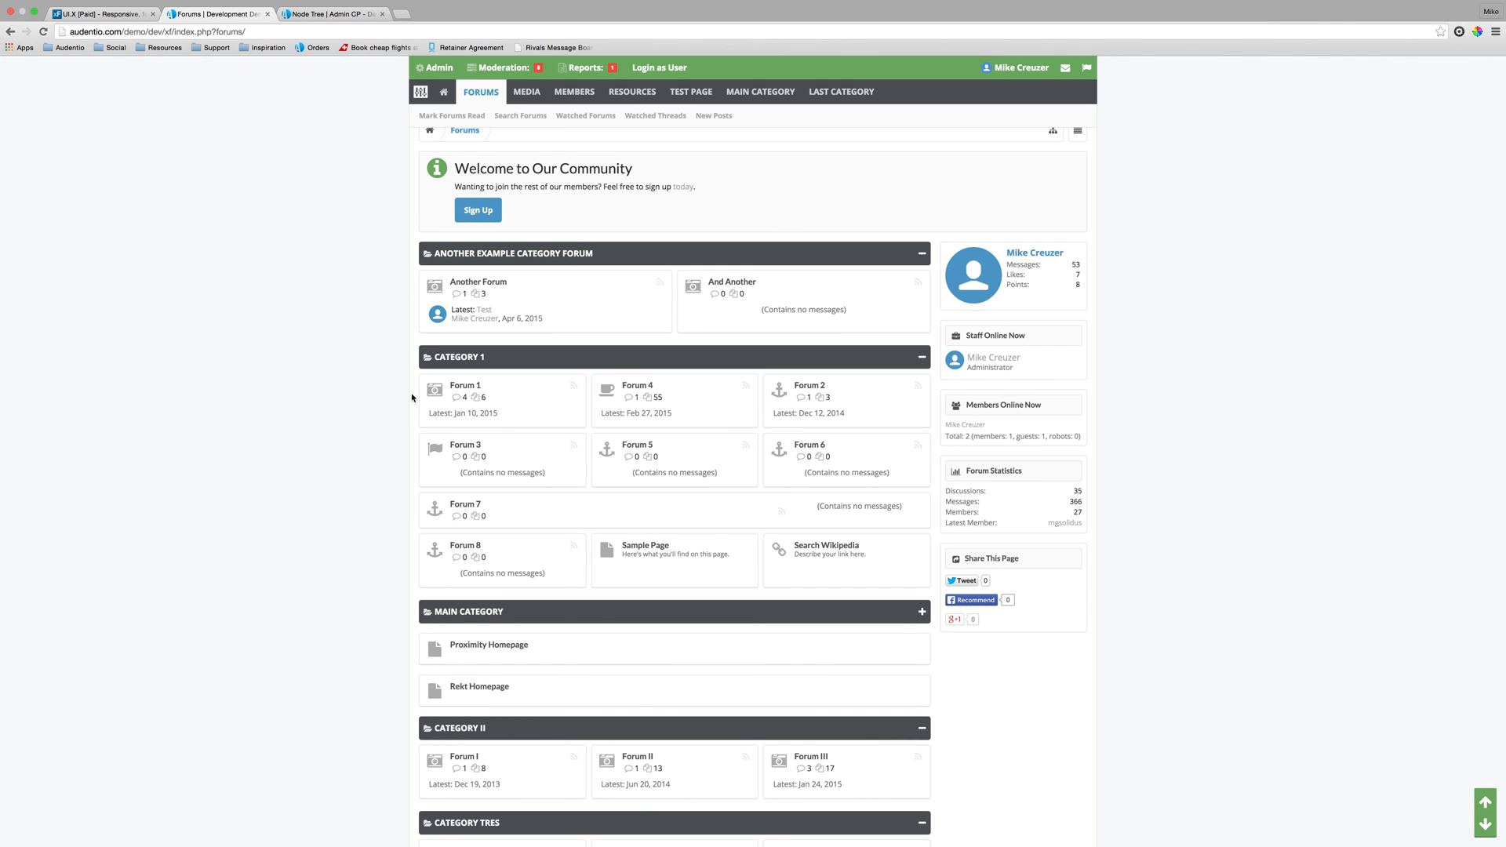
mouse_move(687, 317)
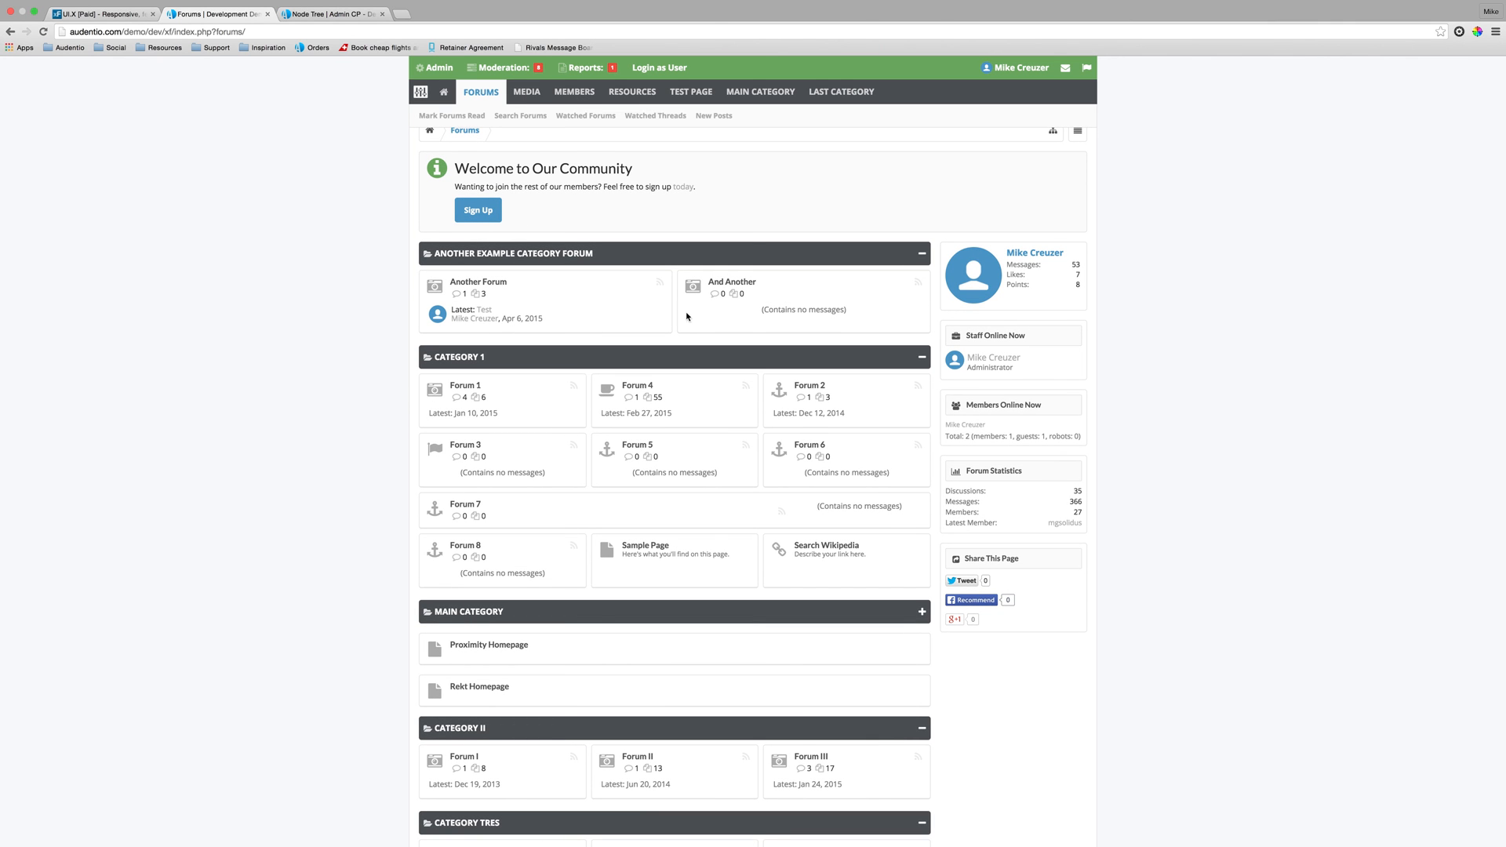